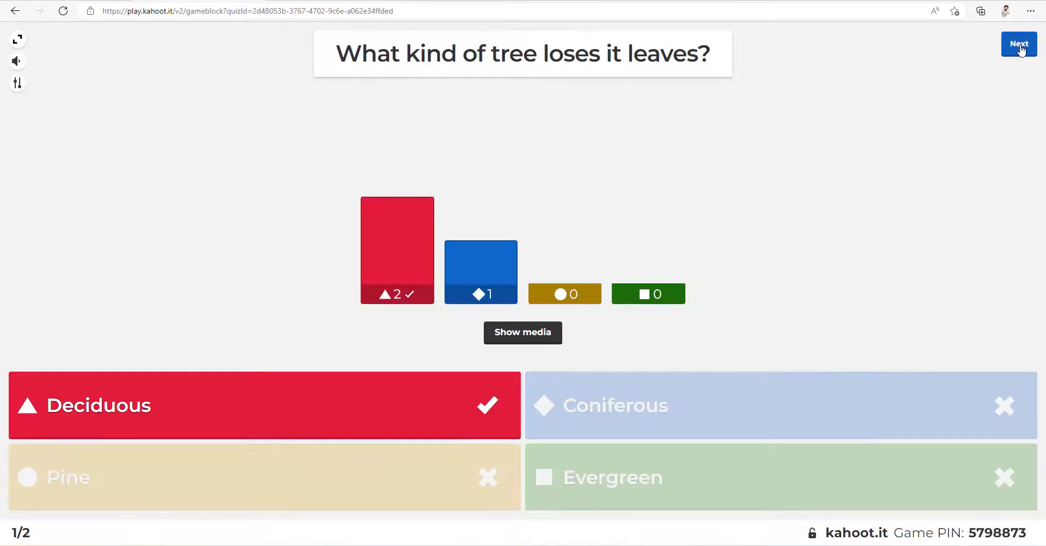
- Advance through the scoreboard and question 2, skipping its timer and passing its results
{"action": "left_click", "coordinate": [1020, 45]}
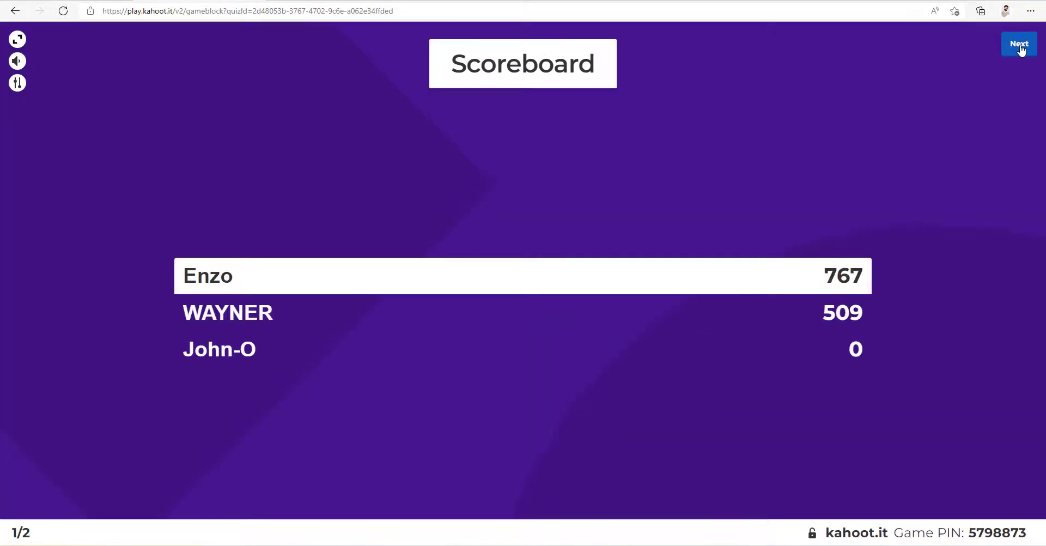
{"action": "left_click", "coordinate": [1019, 44]}
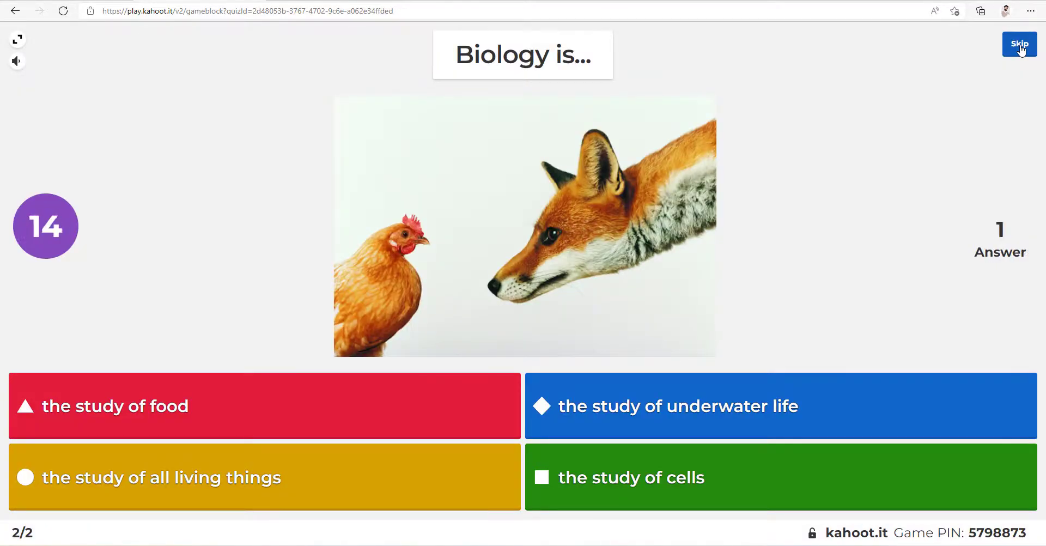
{"action": "left_click", "coordinate": [1019, 45]}
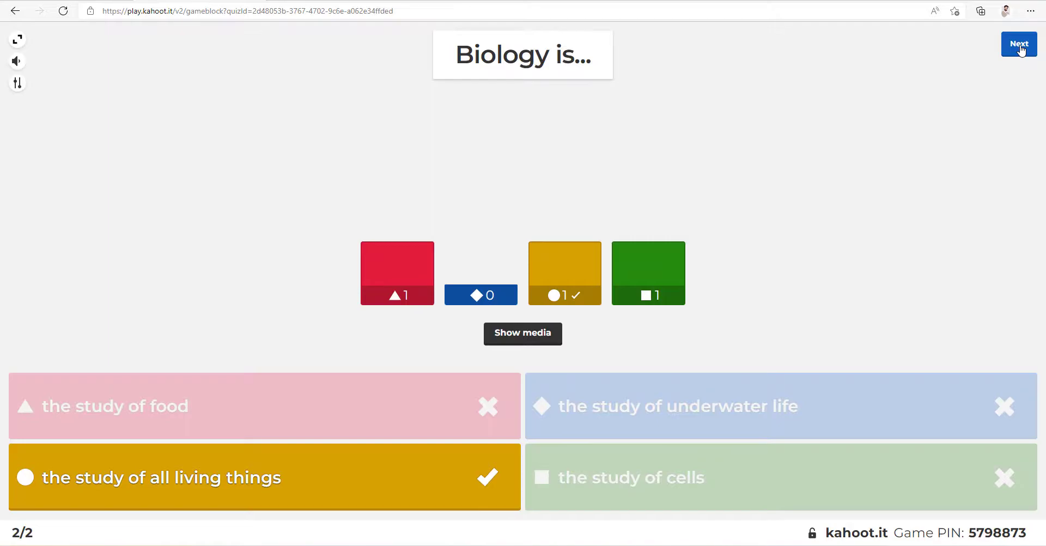
{"action": "left_click", "coordinate": [1020, 43]}
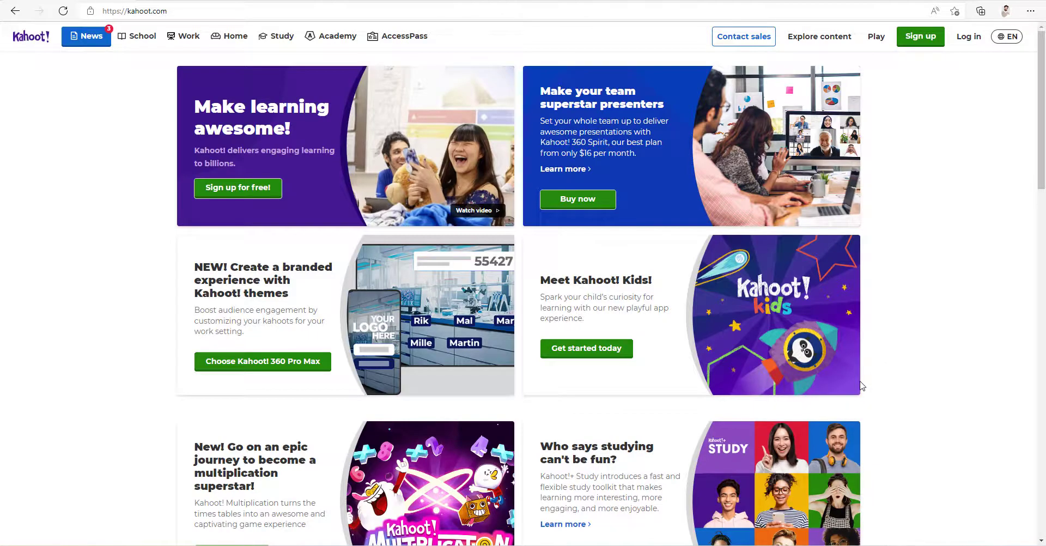
{"action": "mouse_move", "coordinate": [967, 255]}
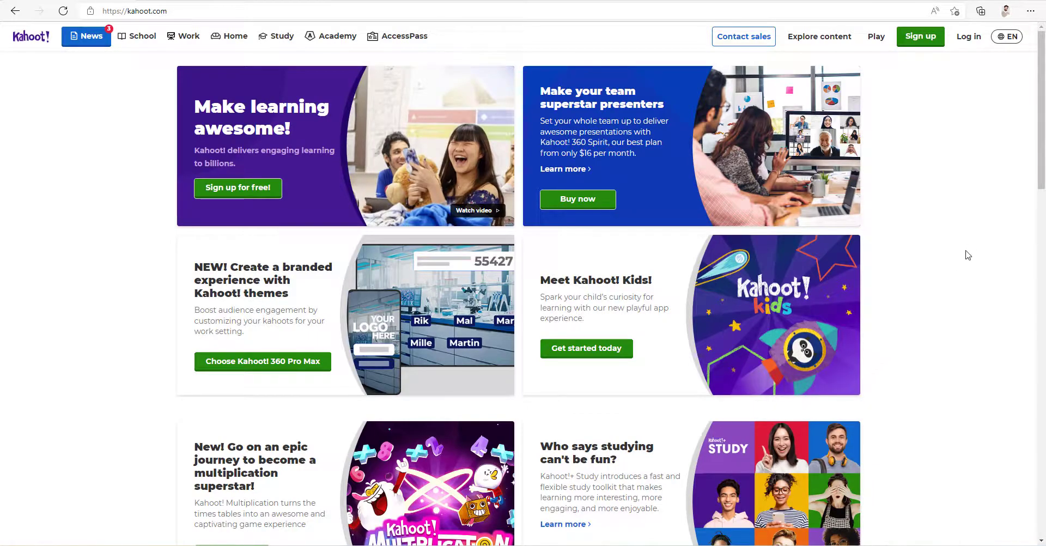
{"action": "mouse_move", "coordinate": [950, 107]}
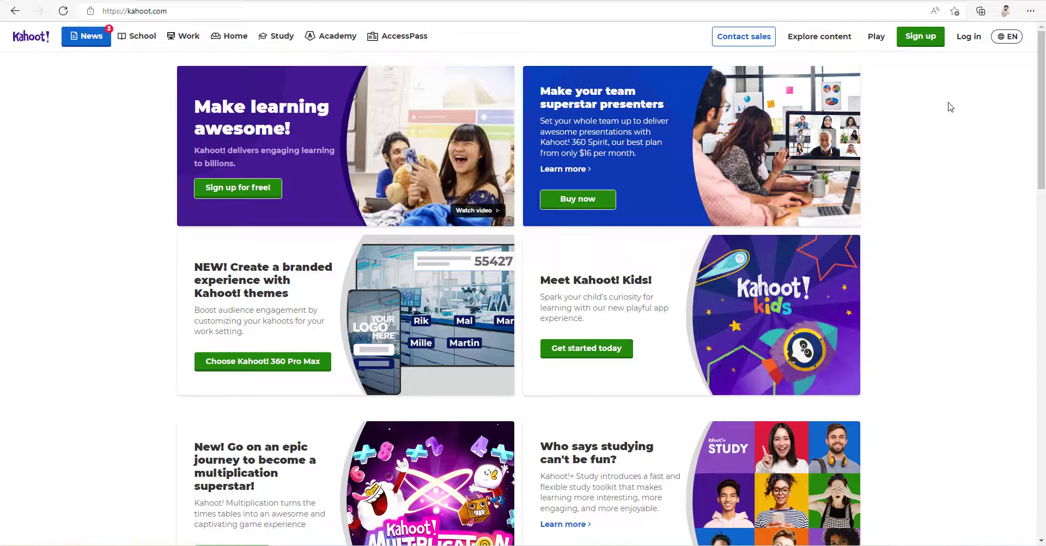
- Begin sign-up as a Teacher at a School and continue with Microsoft
{"action": "left_click", "coordinate": [920, 36]}
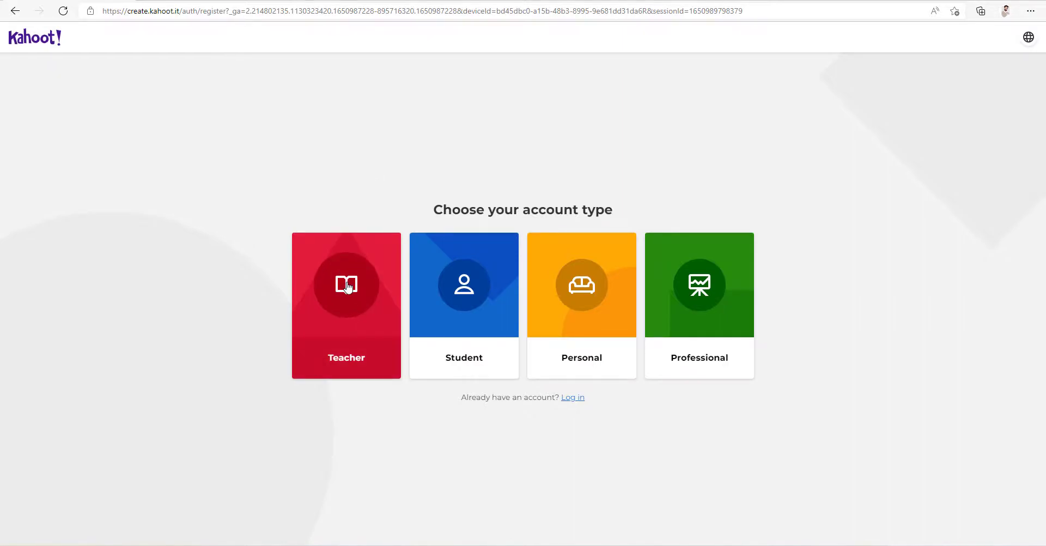
{"action": "left_click", "coordinate": [346, 286]}
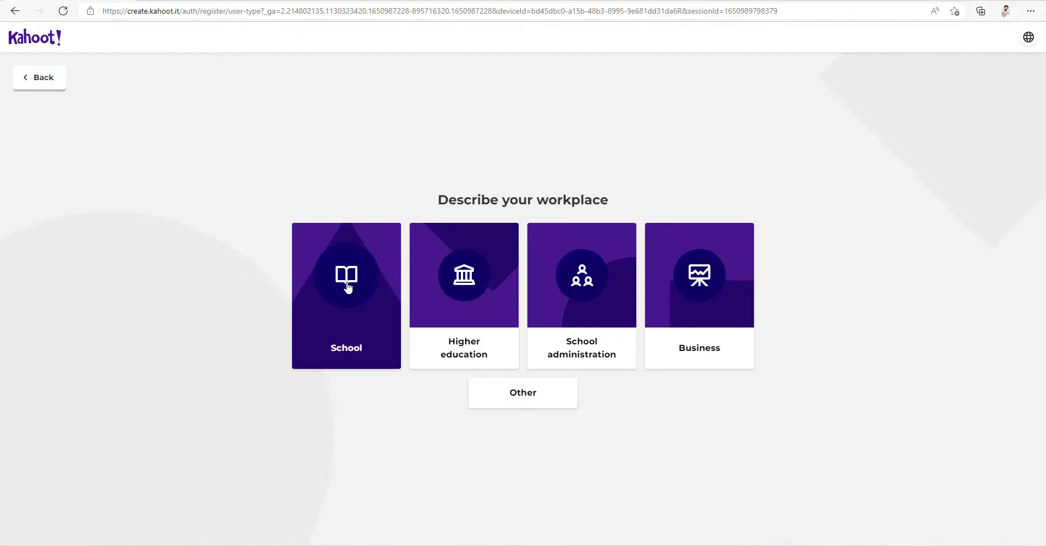
{"action": "left_click", "coordinate": [347, 281]}
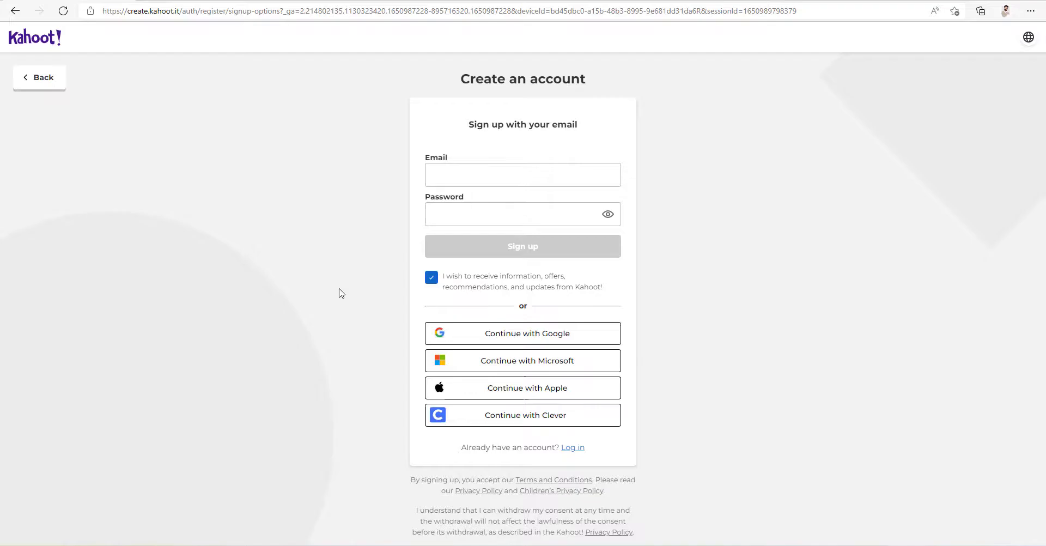
{"action": "mouse_move", "coordinate": [370, 316]}
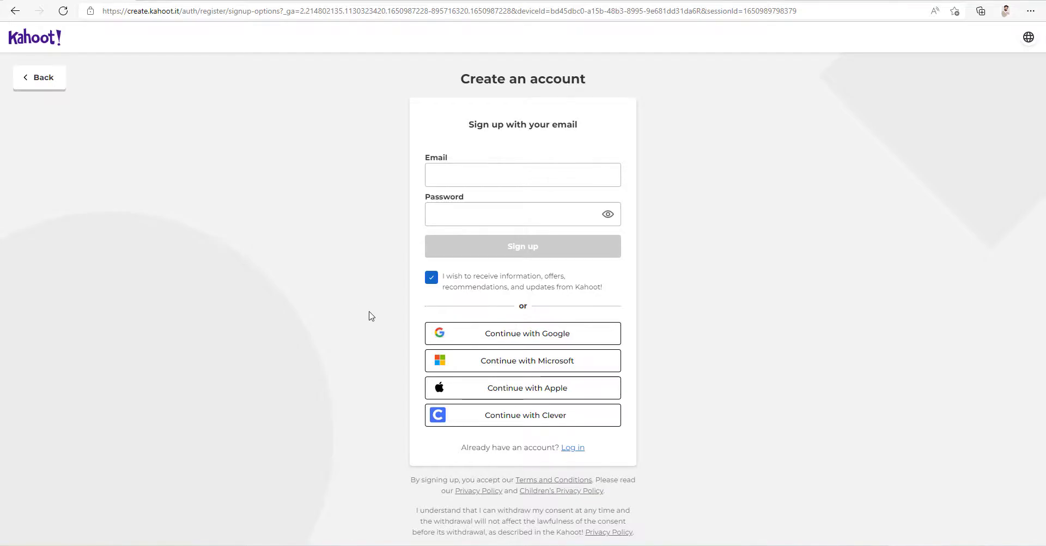
{"action": "left_click", "coordinate": [523, 361]}
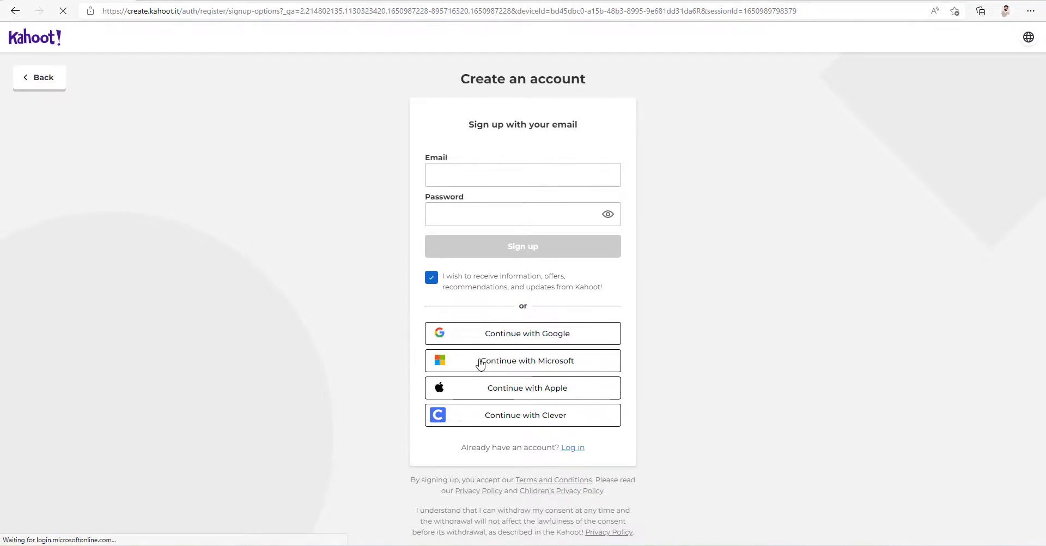
- Pick the signed-in Microsoft account and accept Kahoot!'s requested permissions
{"action": "left_click", "coordinate": [523, 360]}
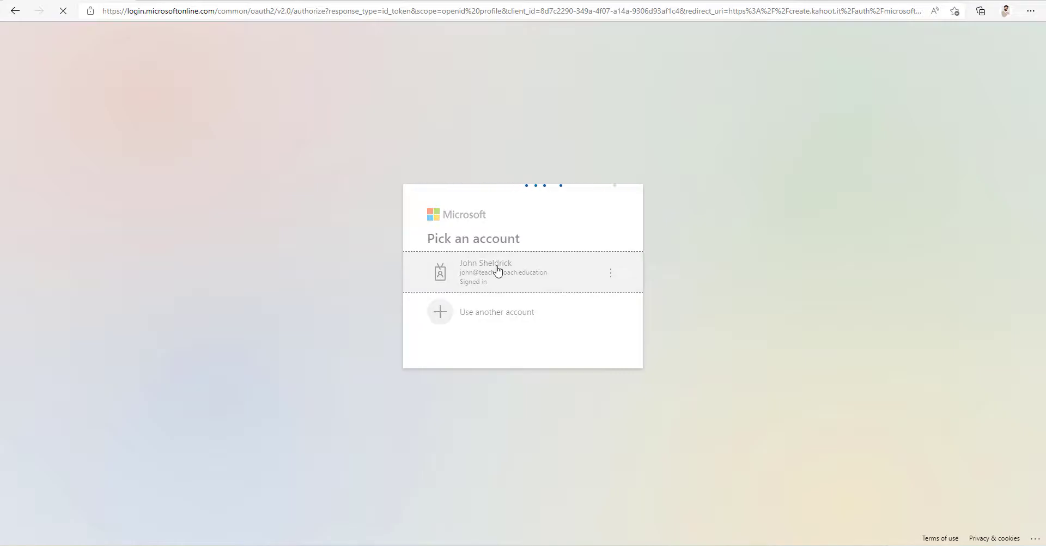
{"action": "left_click", "coordinate": [496, 272]}
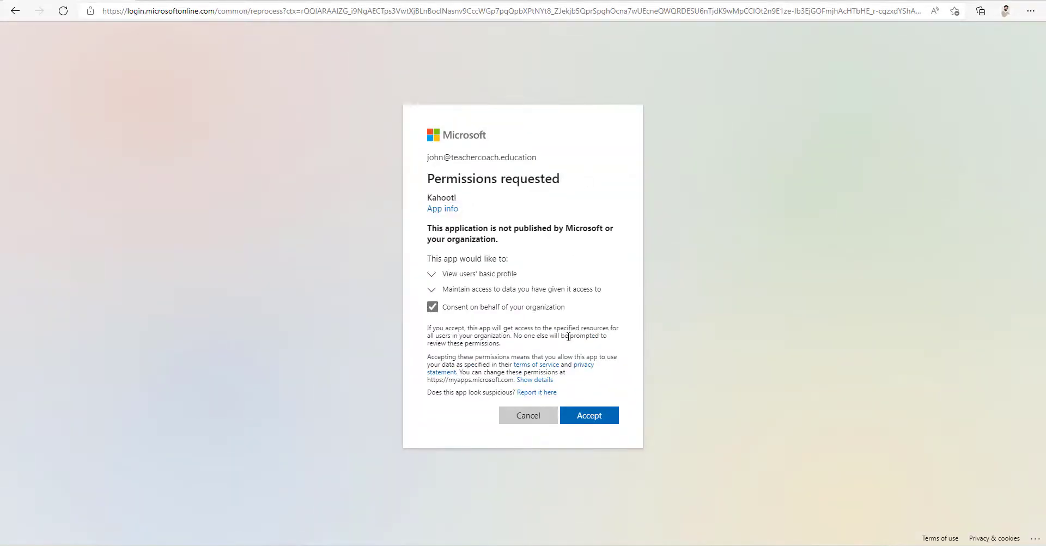
{"action": "left_click", "coordinate": [588, 415]}
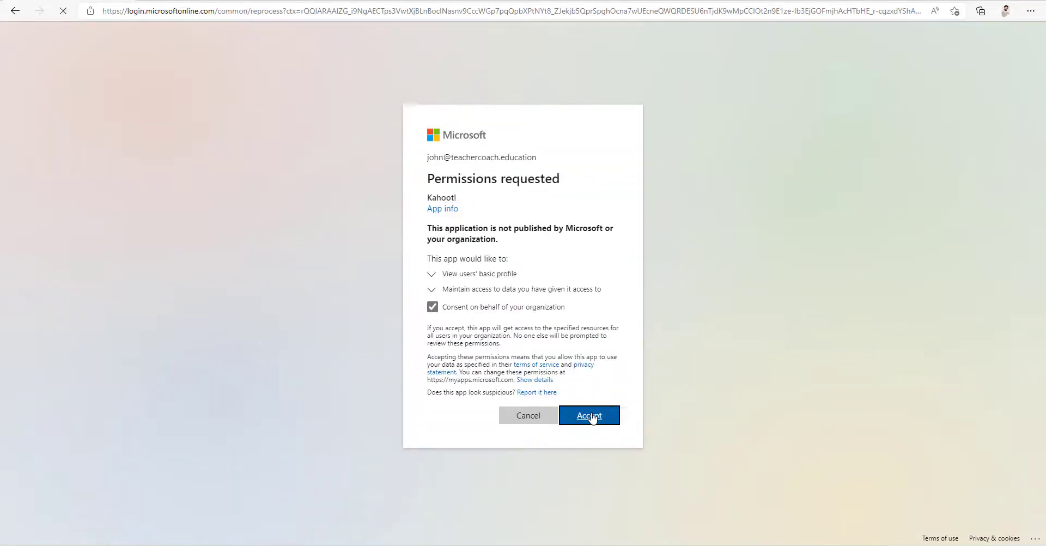
{"action": "left_click", "coordinate": [589, 415]}
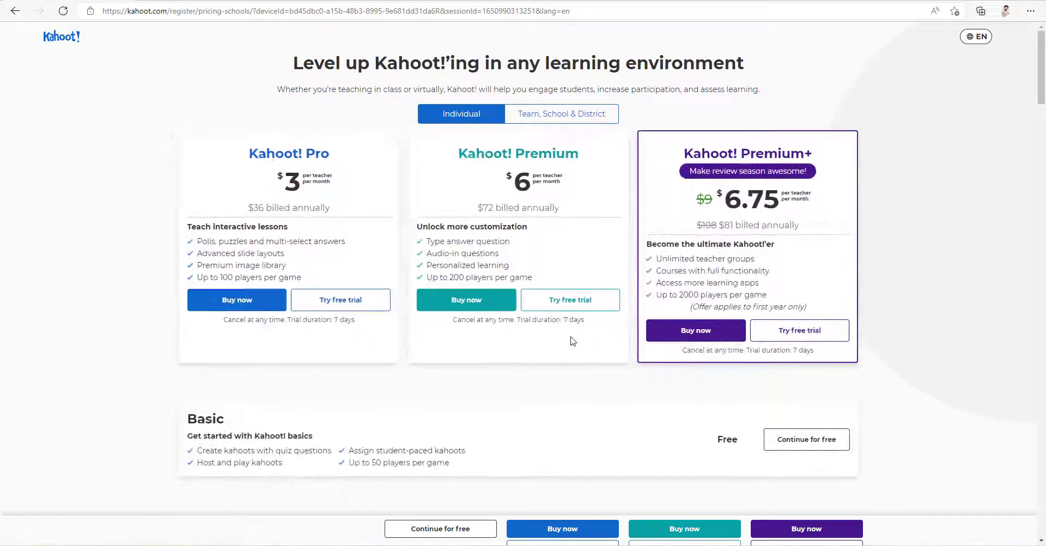
- Continue with the free Basic plan to reach the new account's dashboard
{"action": "scroll", "scroll_direction": "down", "scroll_amount": 3}
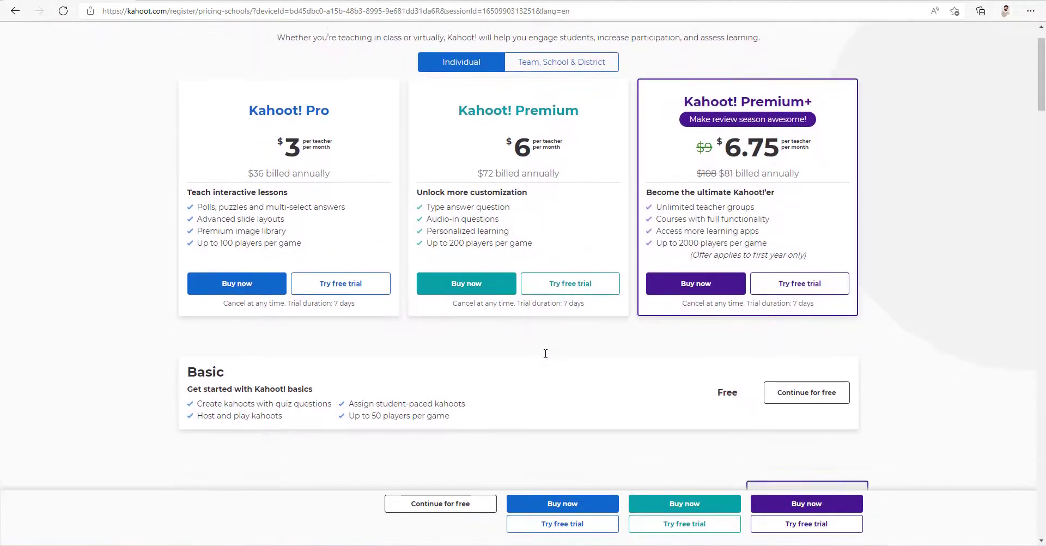
{"action": "scroll", "scroll_direction": "down", "scroll_amount": 3}
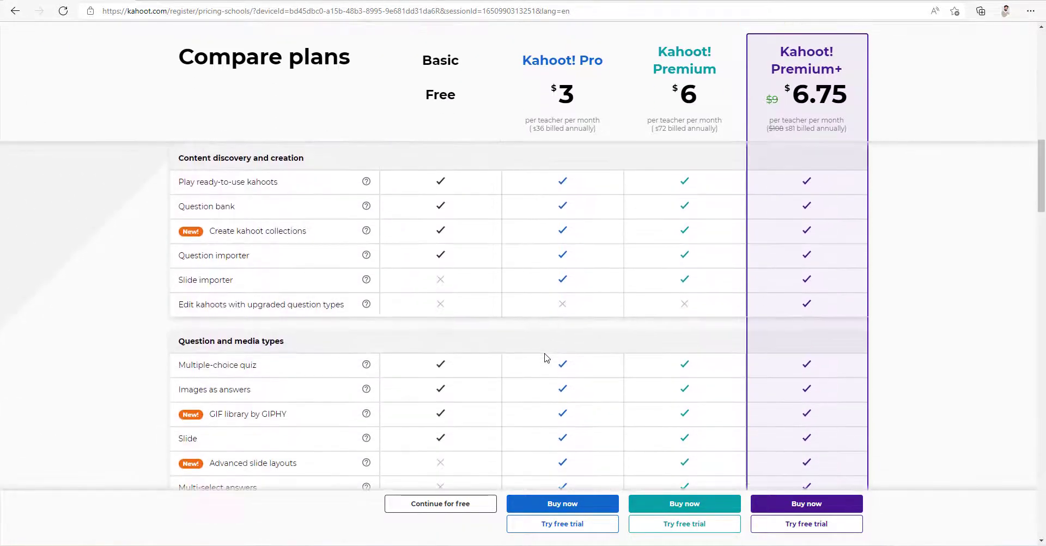
{"action": "scroll", "scroll_direction": "down", "scroll_amount": 3}
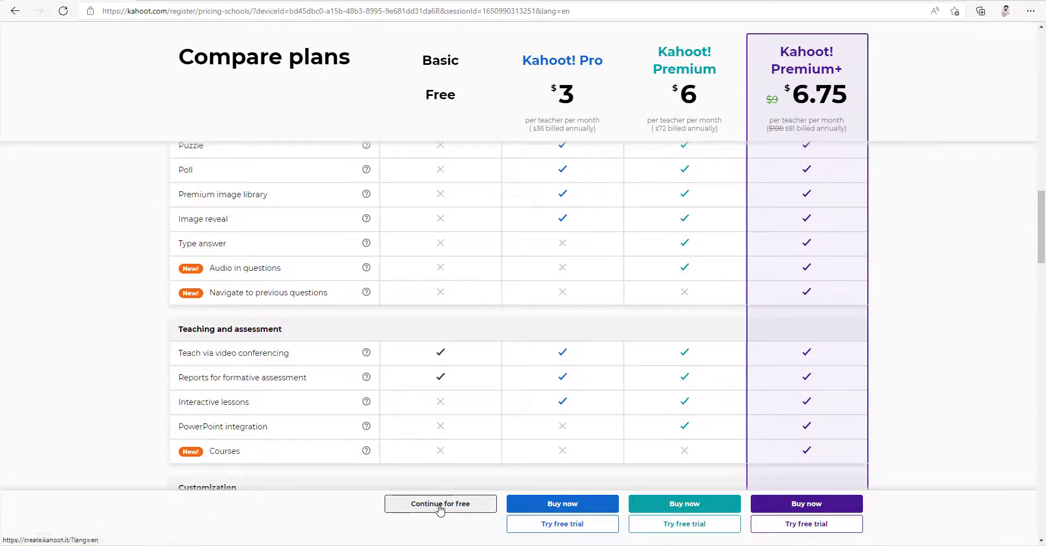
{"action": "left_click", "coordinate": [440, 503]}
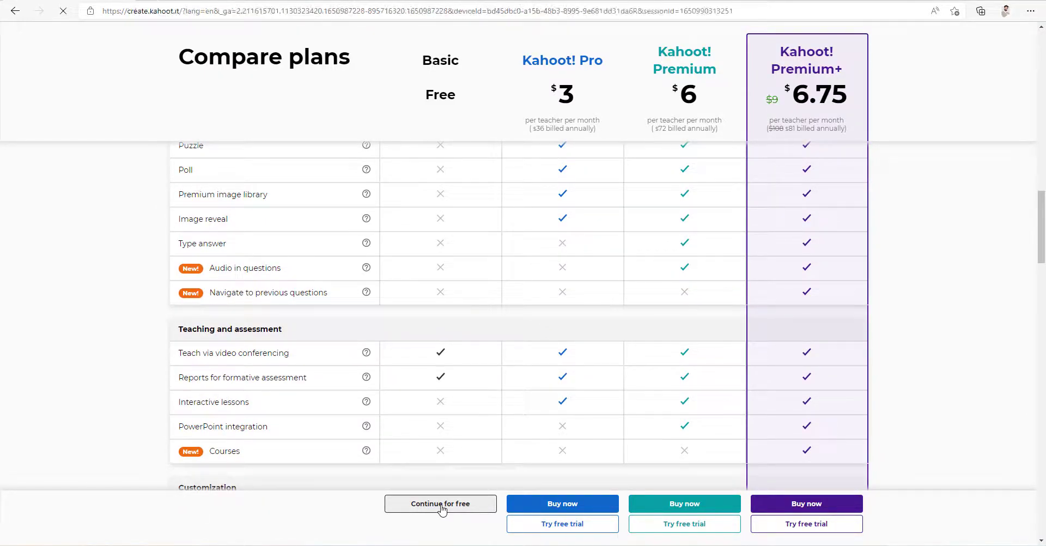
{"action": "left_click", "coordinate": [440, 503]}
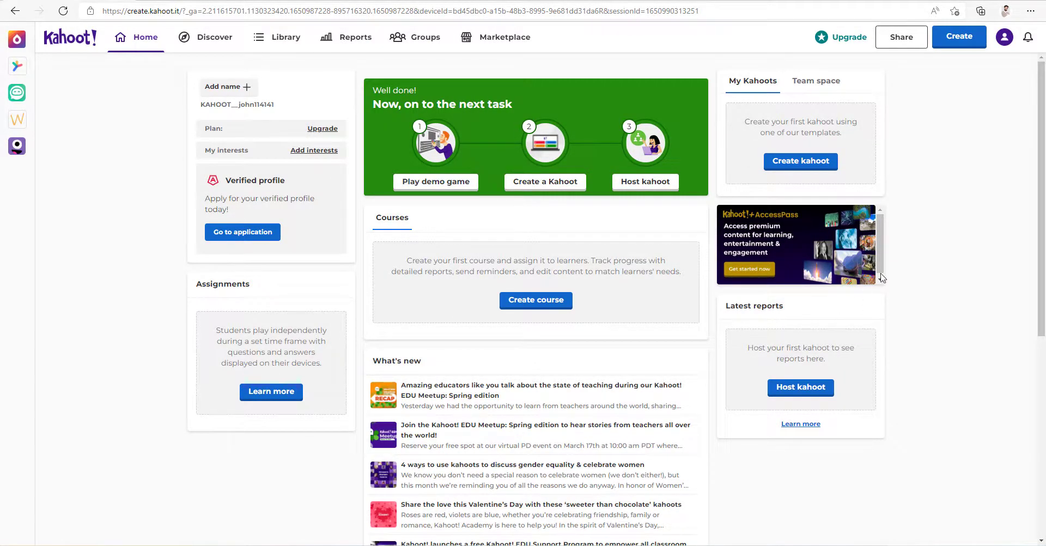
{"action": "mouse_move", "coordinate": [958, 37]}
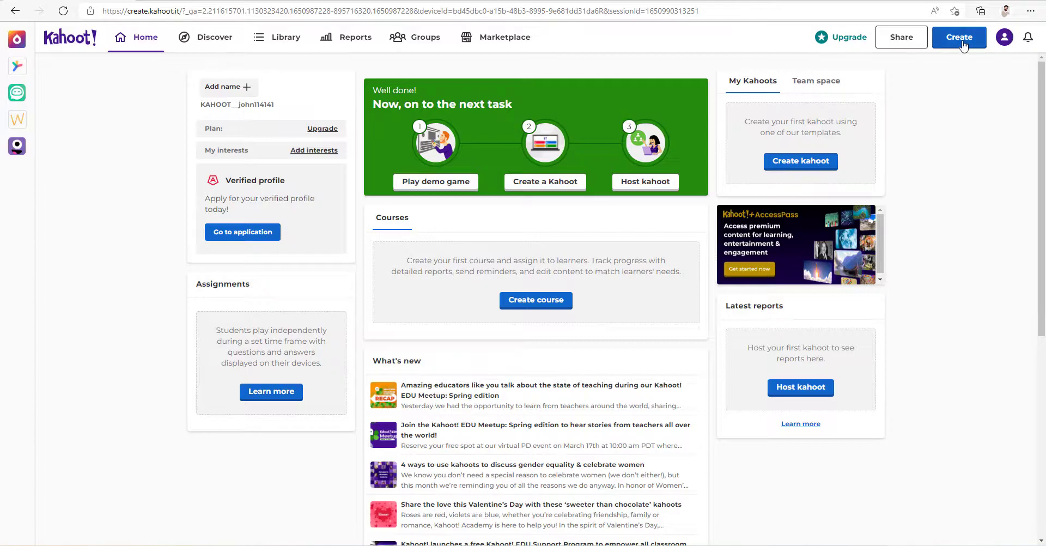
- Start creating a new kahoot from the Create menu
{"action": "left_click", "coordinate": [958, 37]}
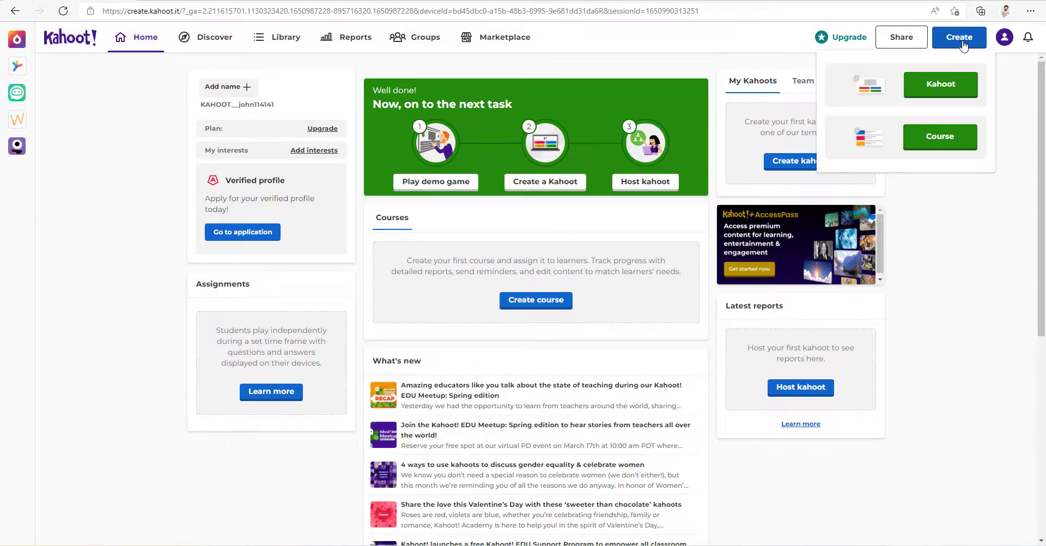
{"action": "left_click", "coordinate": [939, 85]}
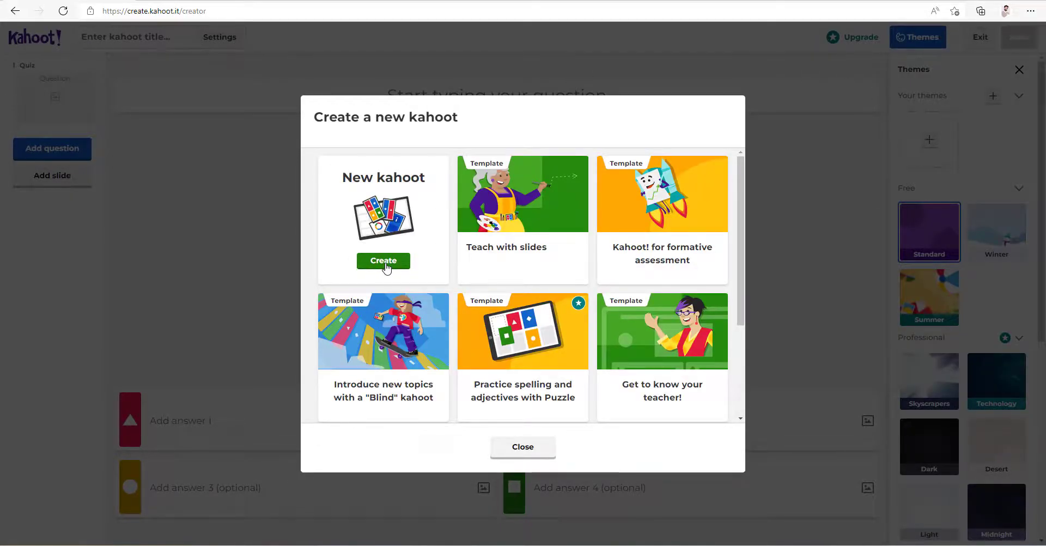
- Start a blank kahoot and enter the question 'What kind of tree loses it leaves?'
{"action": "left_click", "coordinate": [384, 262]}
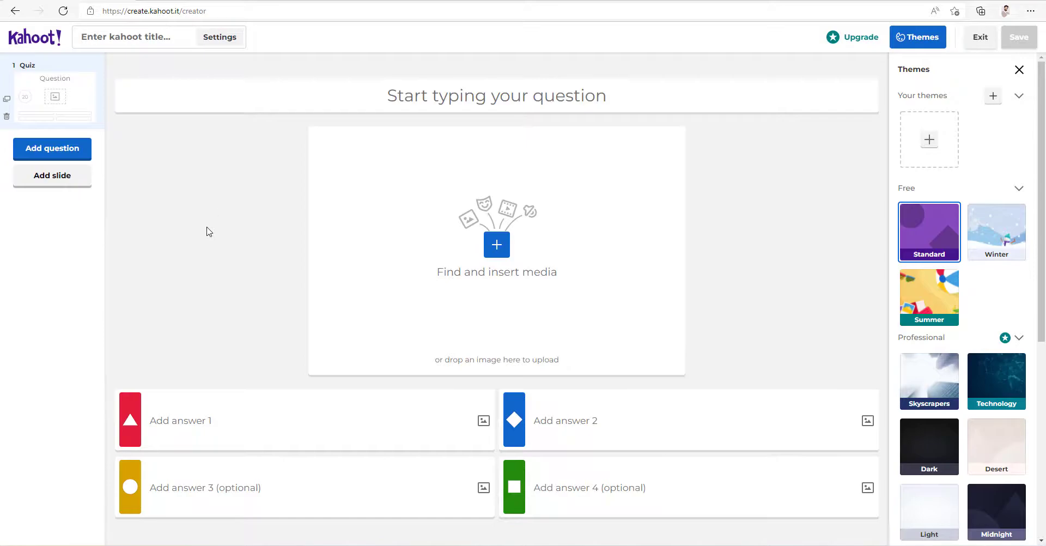
{"action": "mouse_move", "coordinate": [301, 149]}
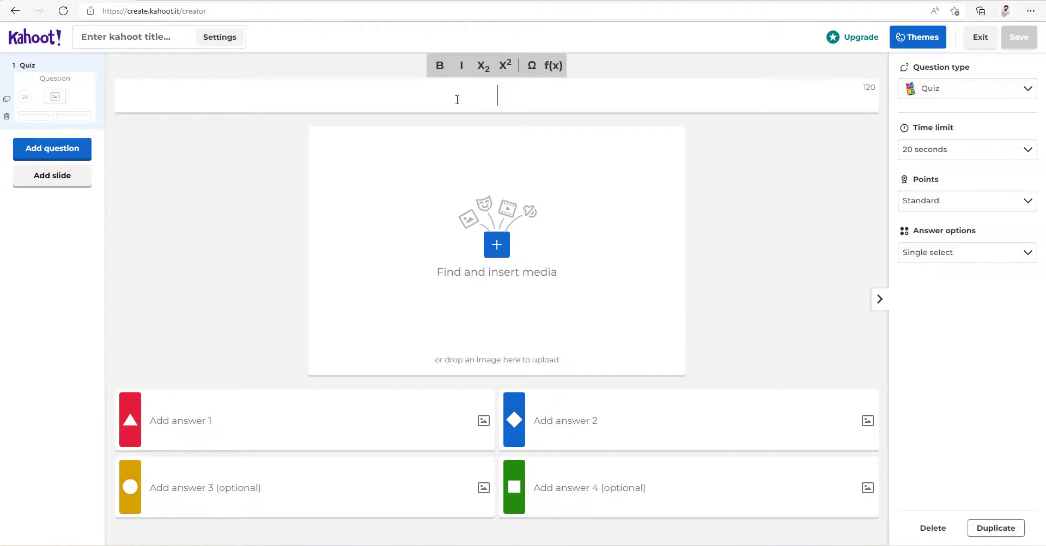
{"action": "type", "text": "What kind of tree loses it leaves?"}
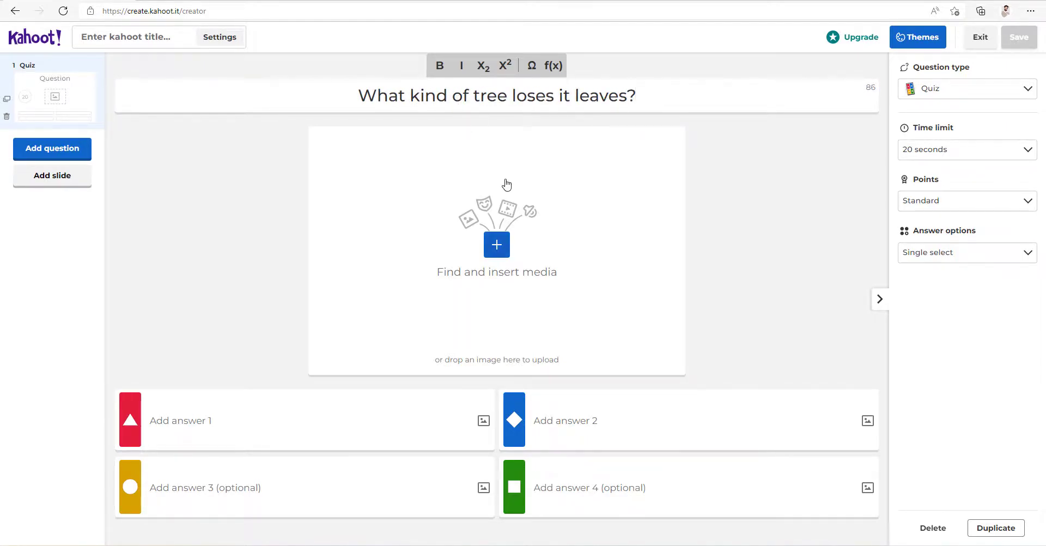
{"action": "mouse_move", "coordinate": [512, 284]}
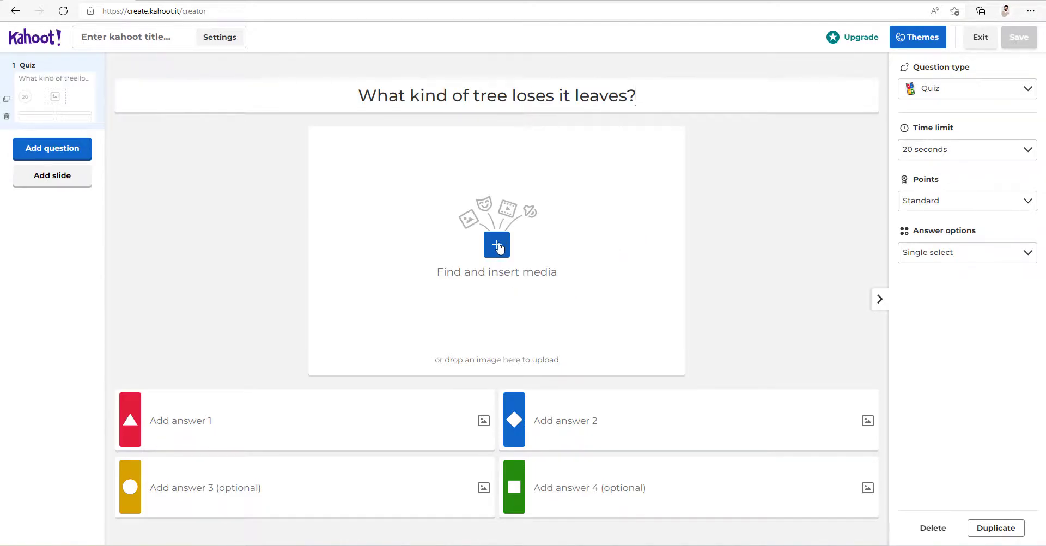
- Insert a picture of rows of trees found by searching the media library for 'trees'
{"action": "left_click", "coordinate": [497, 245]}
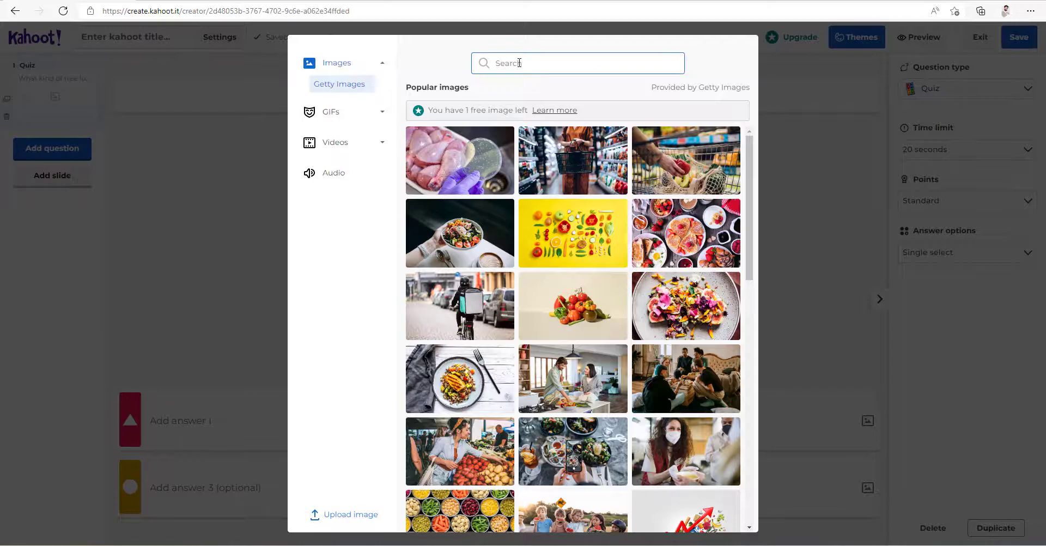
{"action": "type", "text": "trees"}
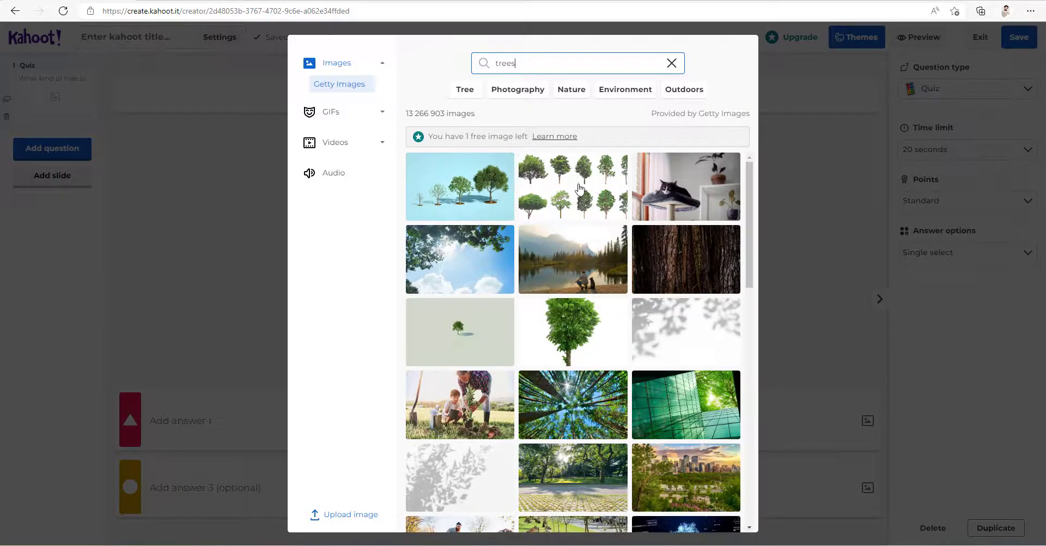
{"action": "left_click", "coordinate": [580, 186]}
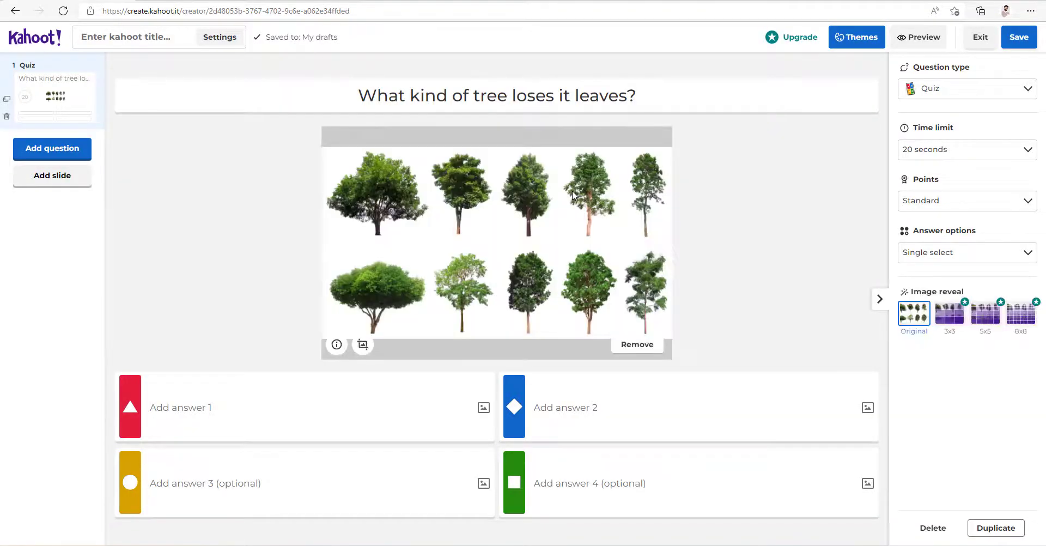
{"action": "mouse_move", "coordinate": [278, 382]}
{"action": "type", "text": "Evergreen"}
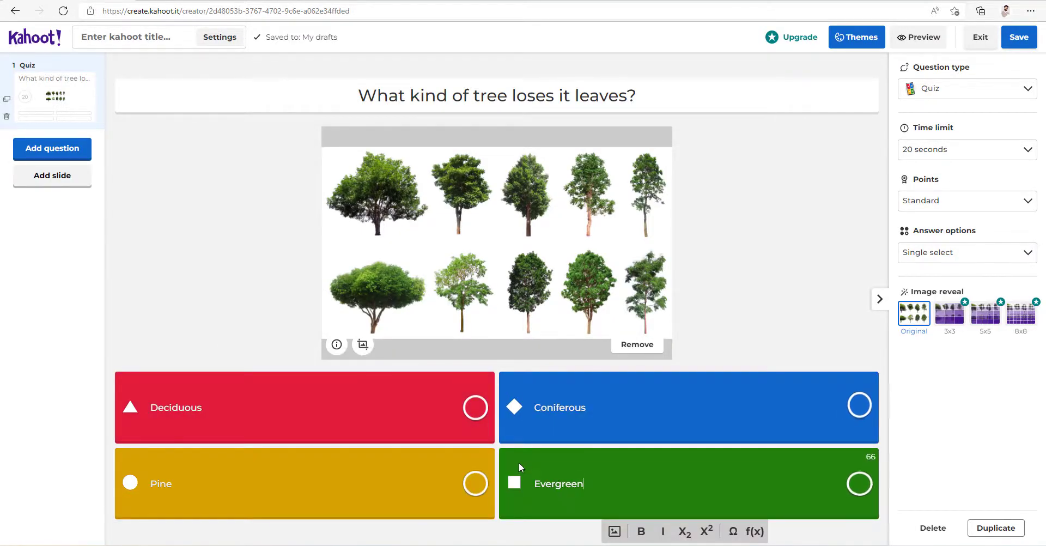
- Mark Deciduous as the correct answer among the four choices
{"action": "left_click", "coordinate": [475, 408]}
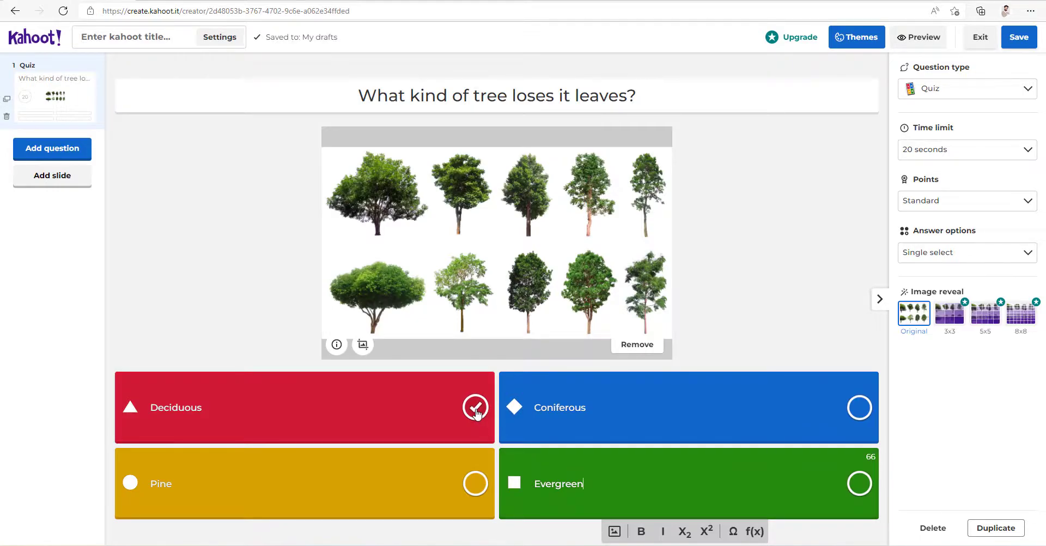
{"action": "left_click", "coordinate": [475, 408]}
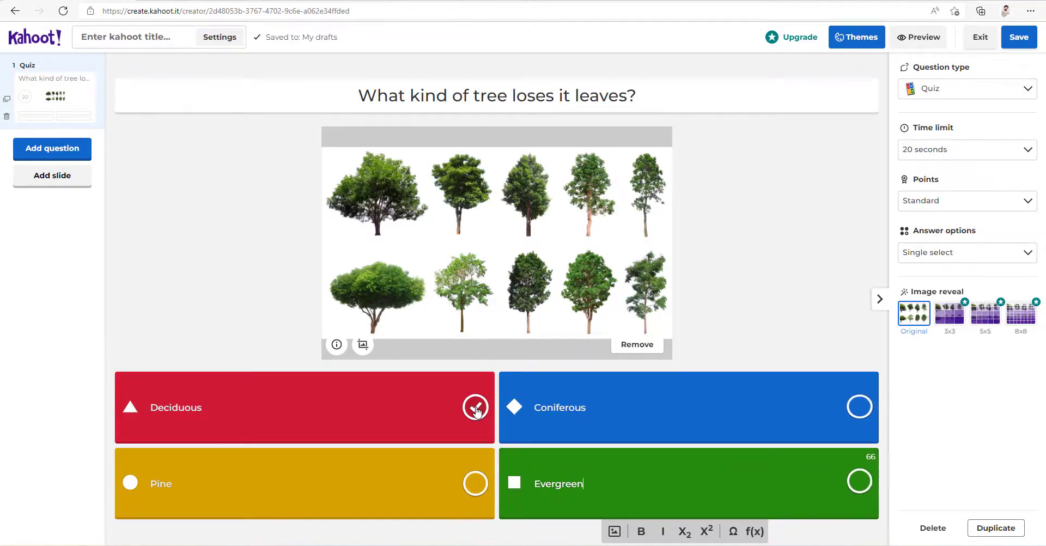
{"action": "left_click", "coordinate": [475, 407]}
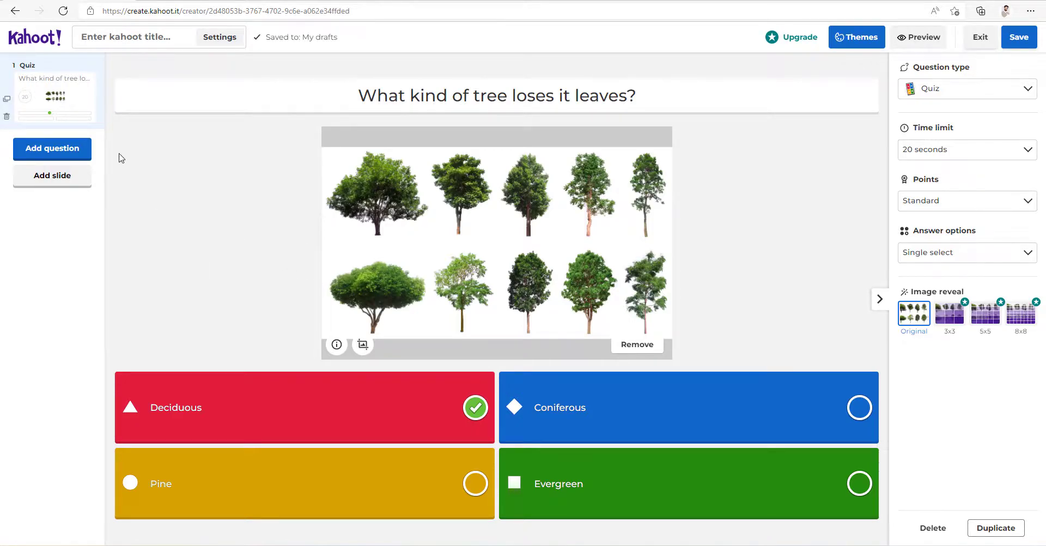
{"action": "left_click", "coordinate": [53, 148]}
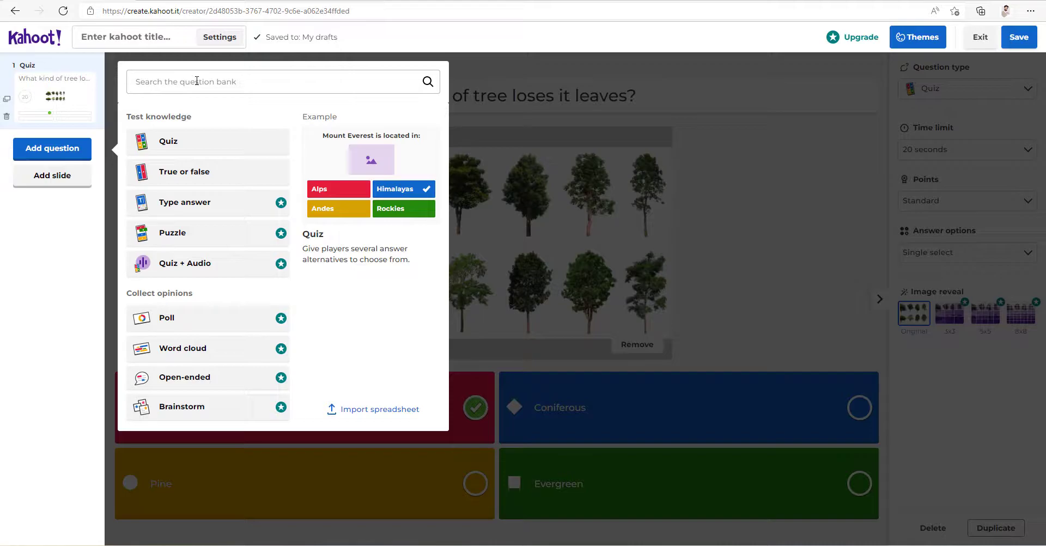
- Search the question bank for 'biology' and add the 'Biology is...' question as question 2
{"action": "left_click", "coordinate": [218, 82]}
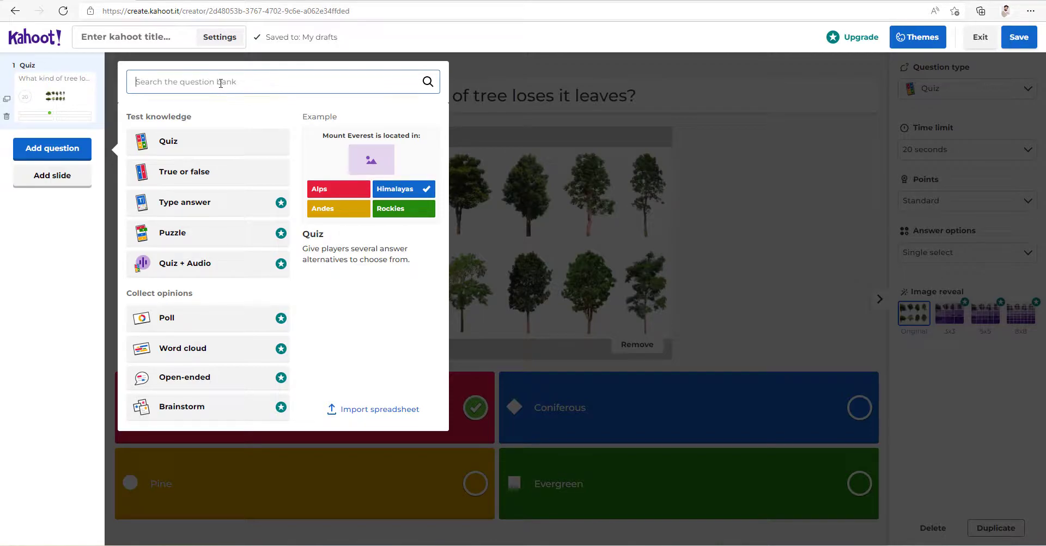
{"action": "type", "text": "biology"}
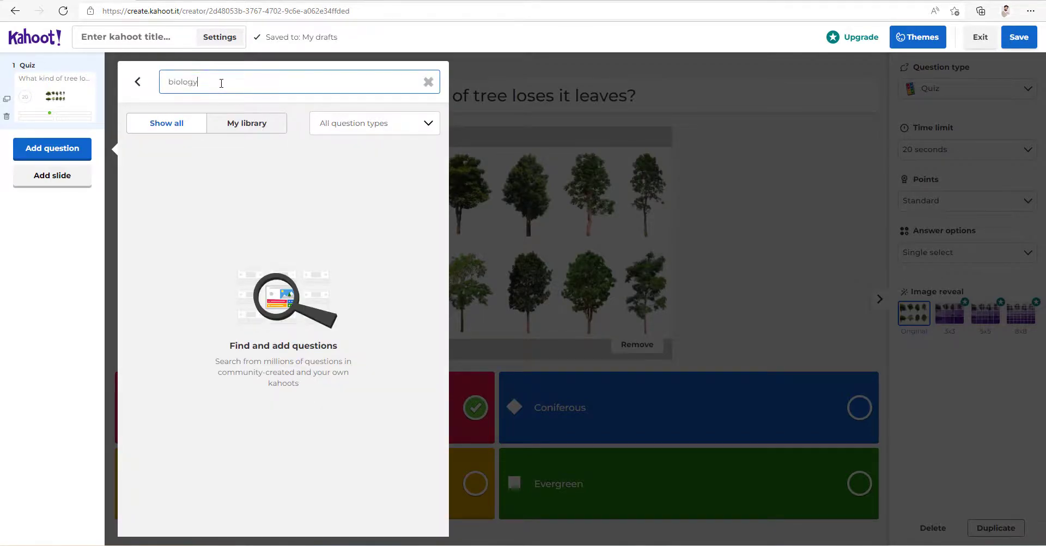
{"action": "key", "text": "Enter"}
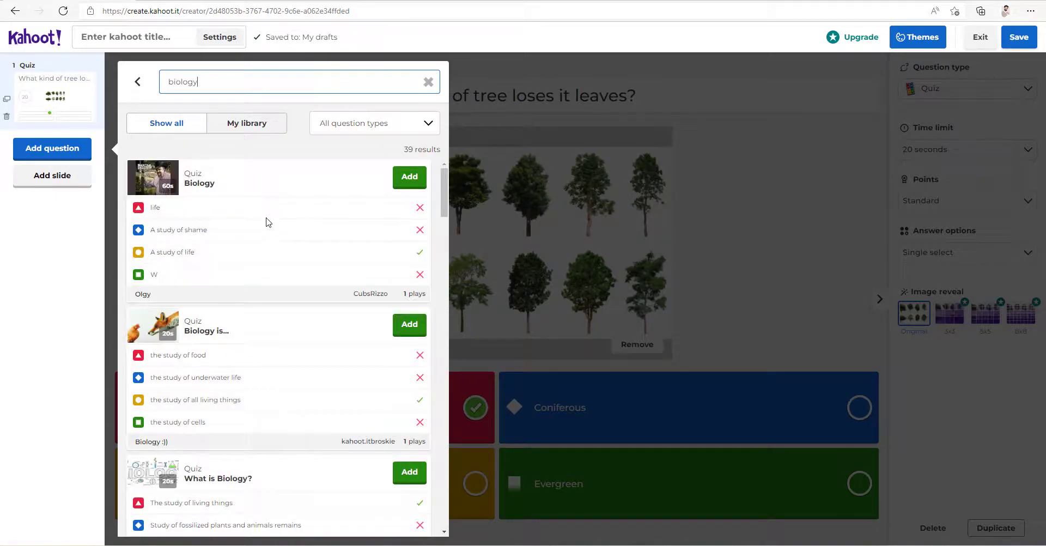
{"action": "scroll", "scroll_direction": "down", "scroll_amount": 3}
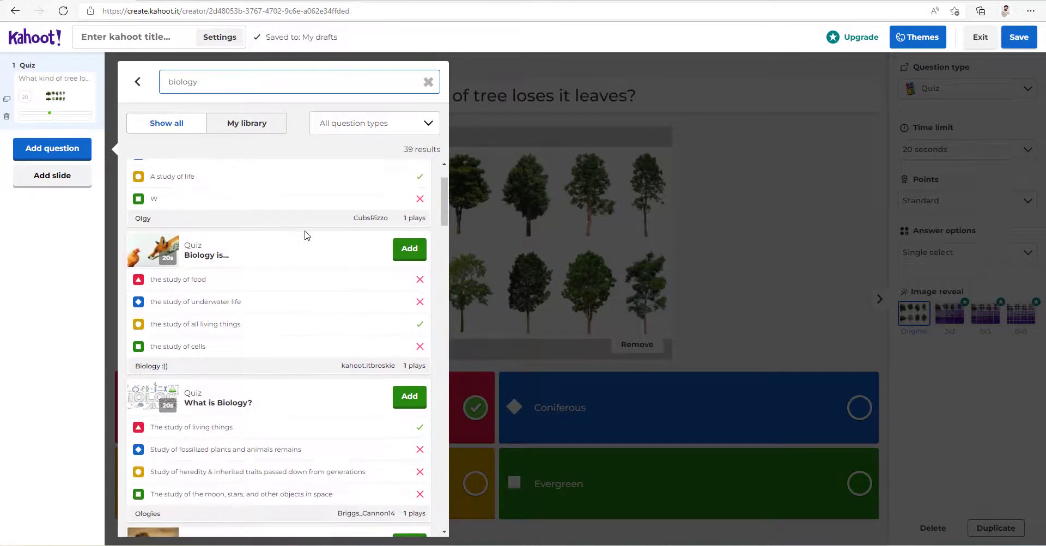
{"action": "scroll", "scroll_direction": "down", "scroll_amount": 3}
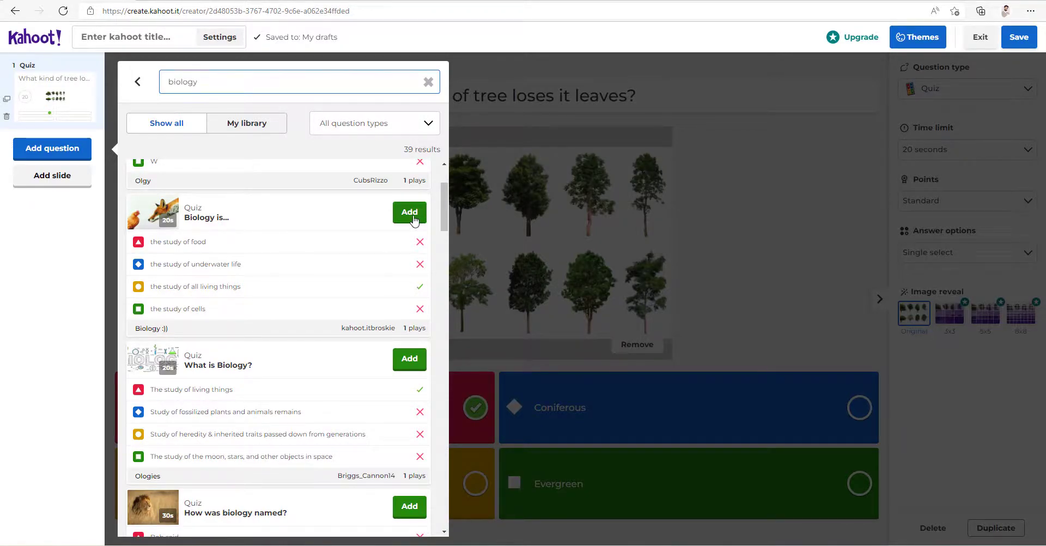
{"action": "left_click", "coordinate": [410, 212]}
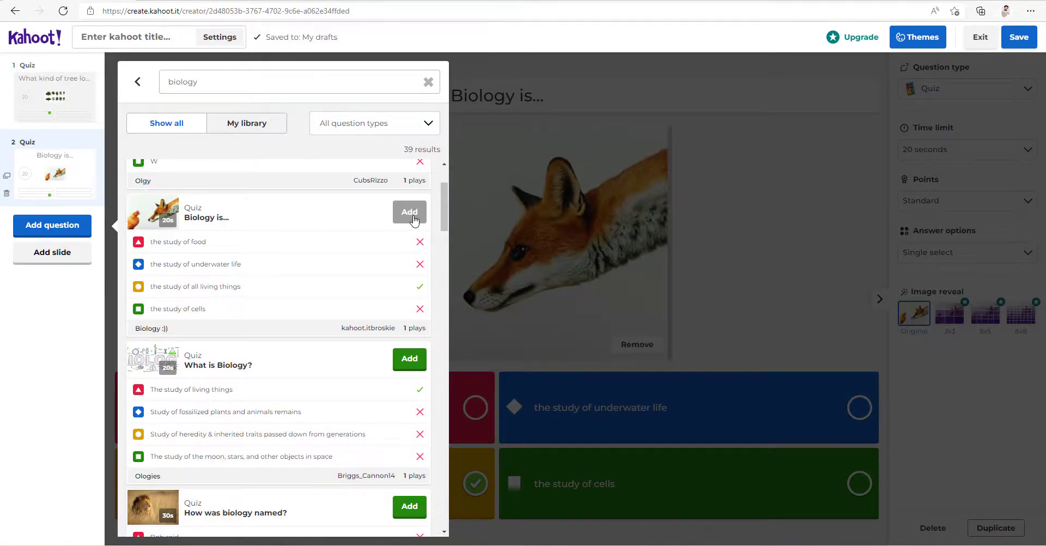
{"action": "left_click", "coordinate": [410, 212]}
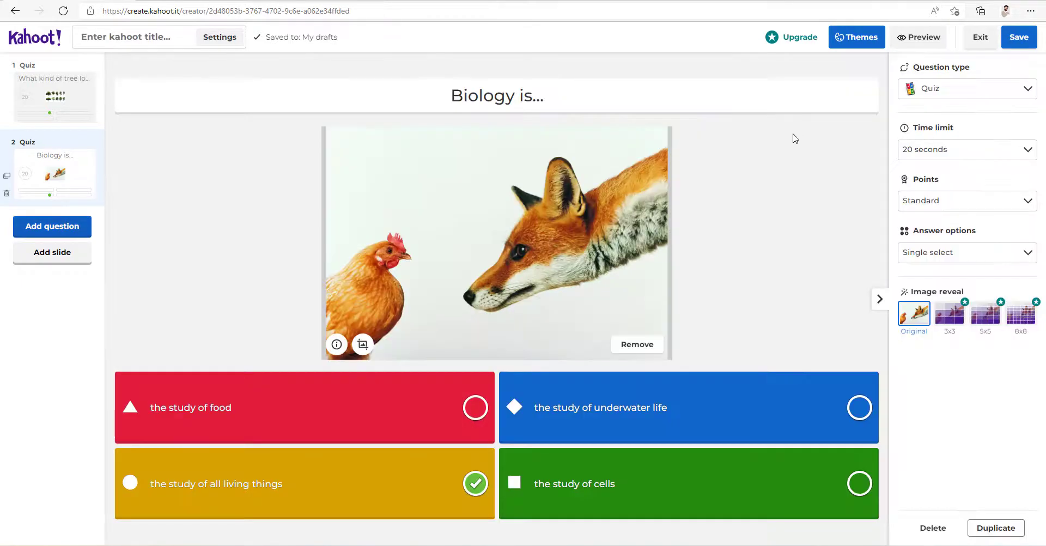
{"action": "mouse_move", "coordinate": [889, 124]}
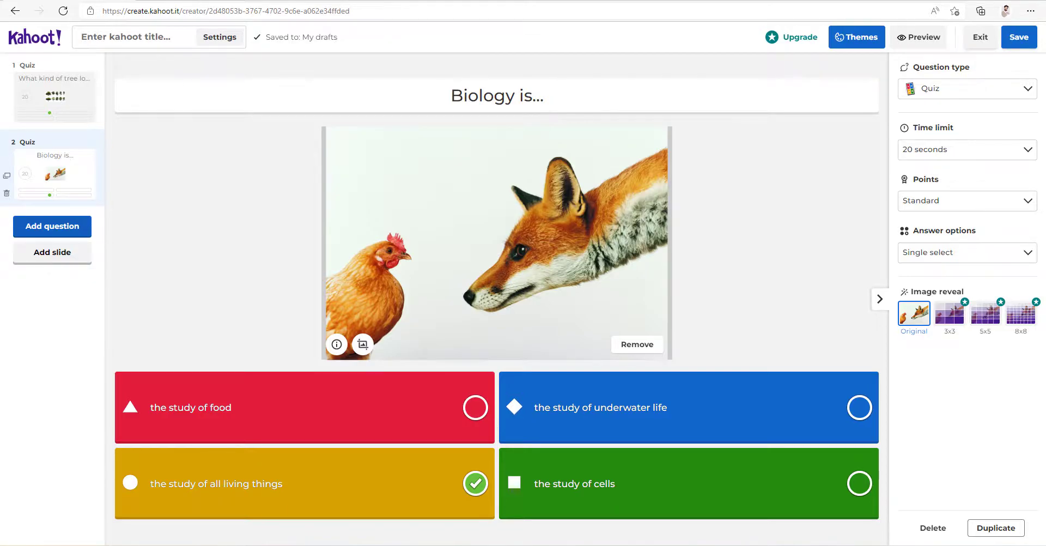
- Finish the kahoot as 'Sample Kahoot' and return to the home dashboard
{"action": "left_click", "coordinate": [1018, 37]}
{"action": "type", "text": "Sample Kahoot"}
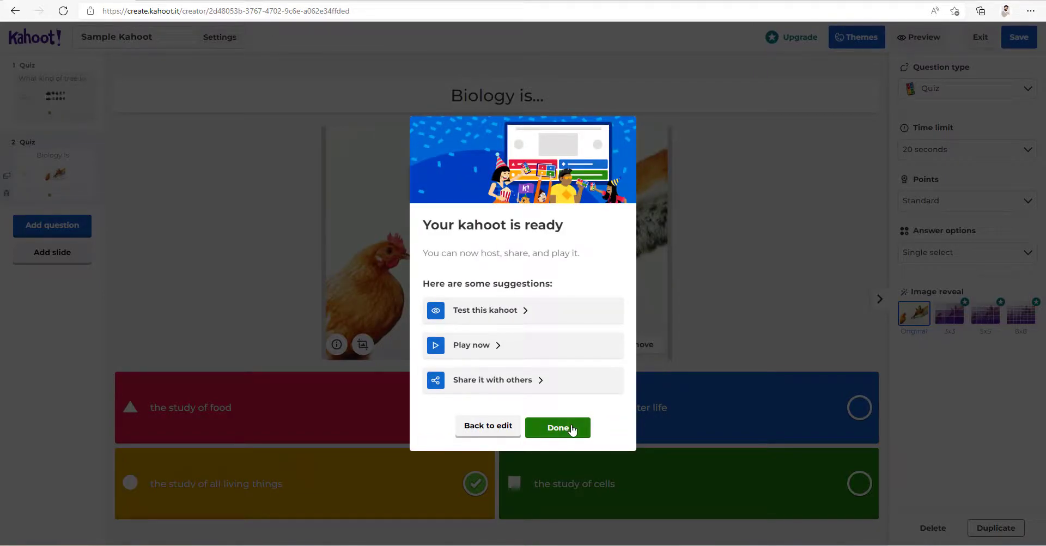
{"action": "left_click", "coordinate": [556, 428]}
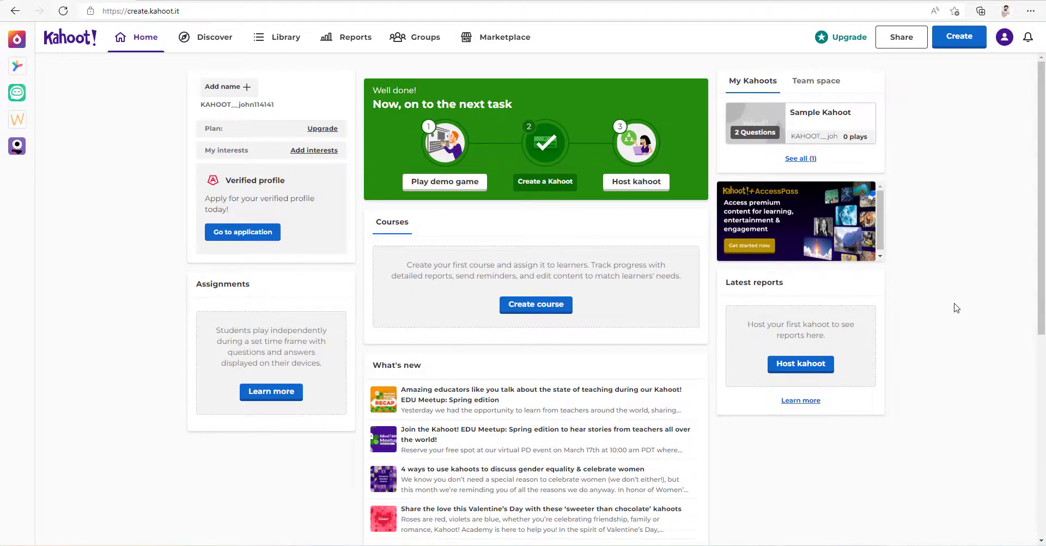
{"action": "mouse_move", "coordinate": [1010, 296]}
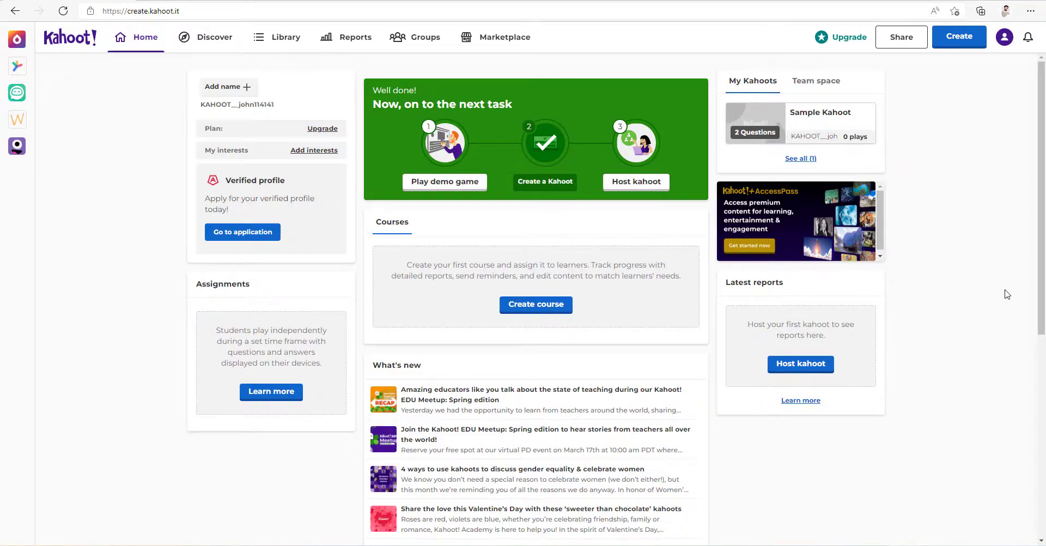
{"action": "mouse_move", "coordinate": [832, 115]}
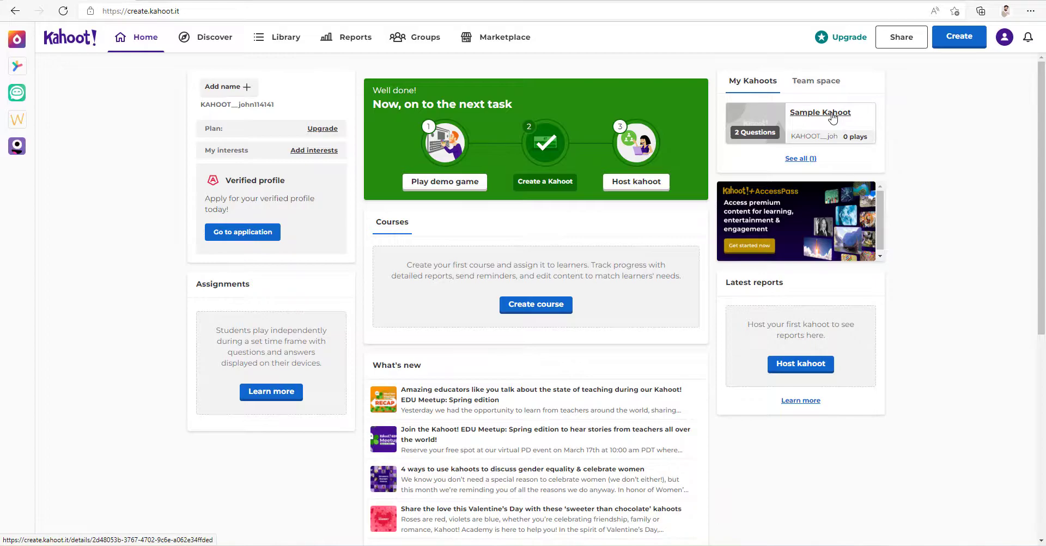
- Open Sample Kahoot's details page and start hosting it live
{"action": "left_click", "coordinate": [819, 113]}
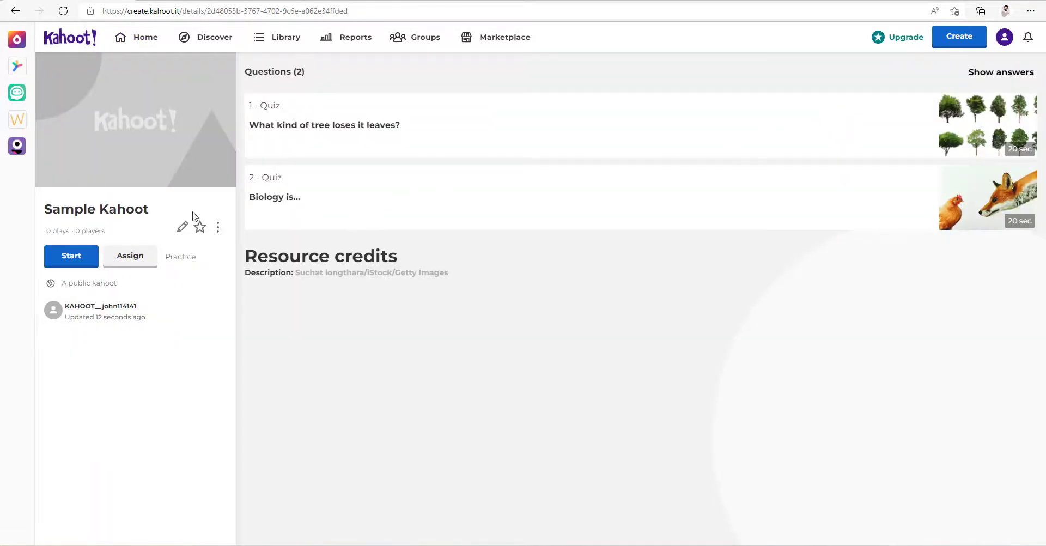
{"action": "left_click", "coordinate": [71, 256]}
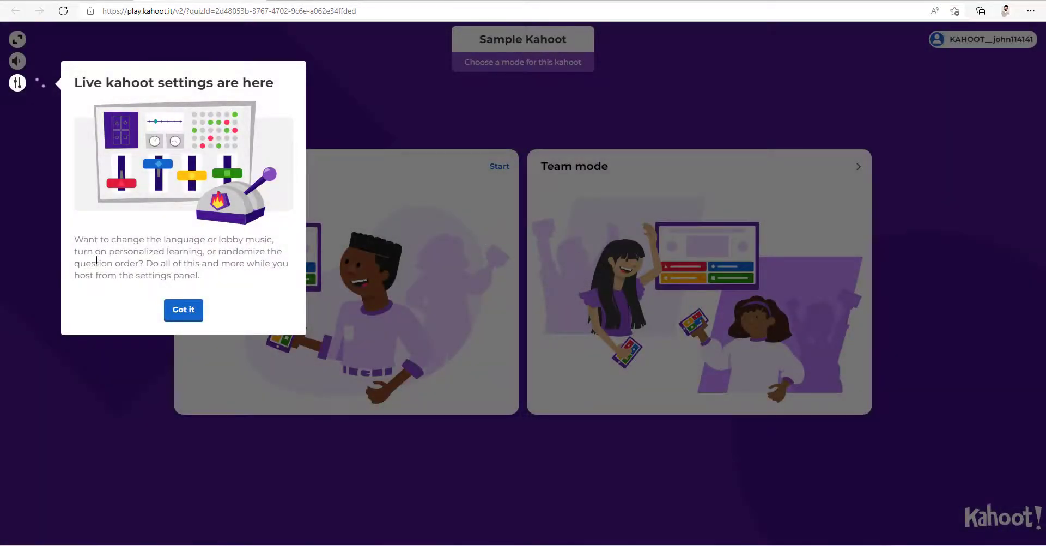
- Dismiss the settings tip and launch Classic mode to open the game PIN lobby
{"action": "left_click", "coordinate": [183, 310]}
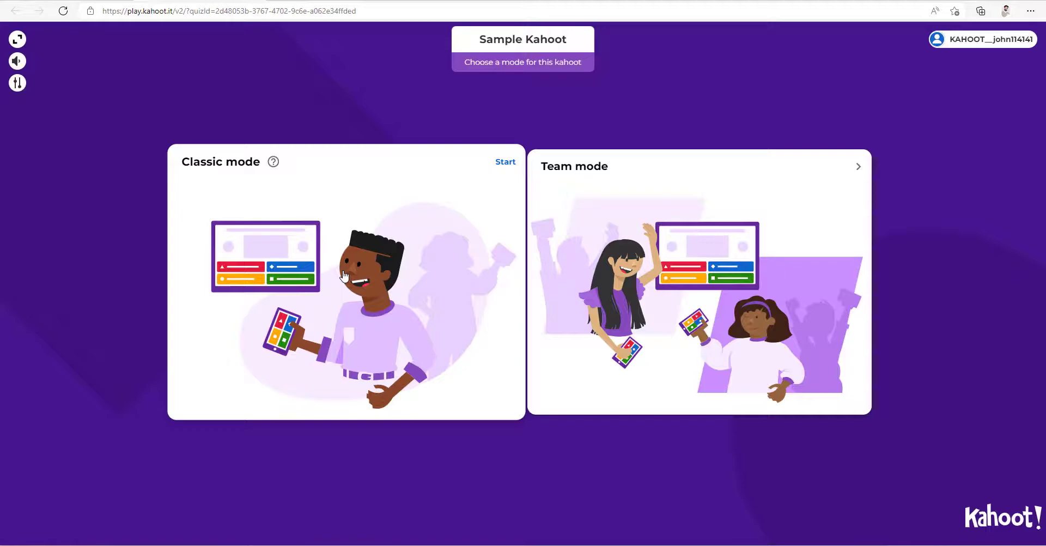
{"action": "mouse_move", "coordinate": [355, 275]}
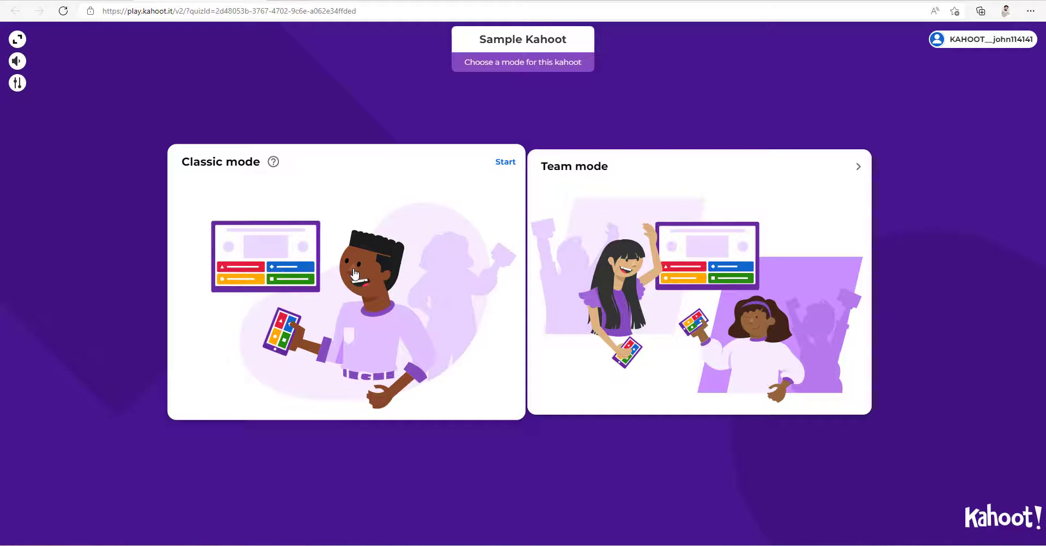
{"action": "mouse_move", "coordinate": [323, 266]}
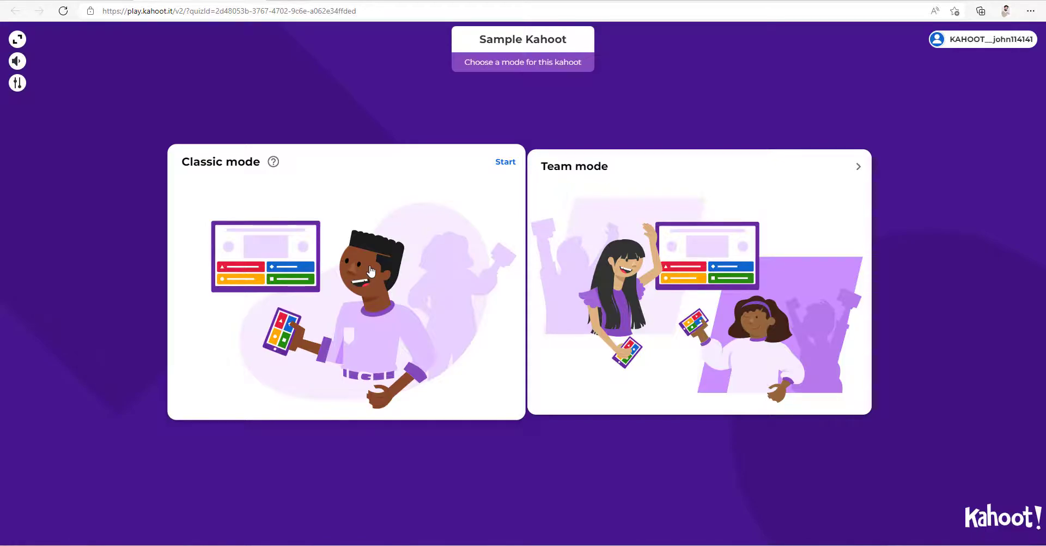
{"action": "left_click", "coordinate": [505, 162]}
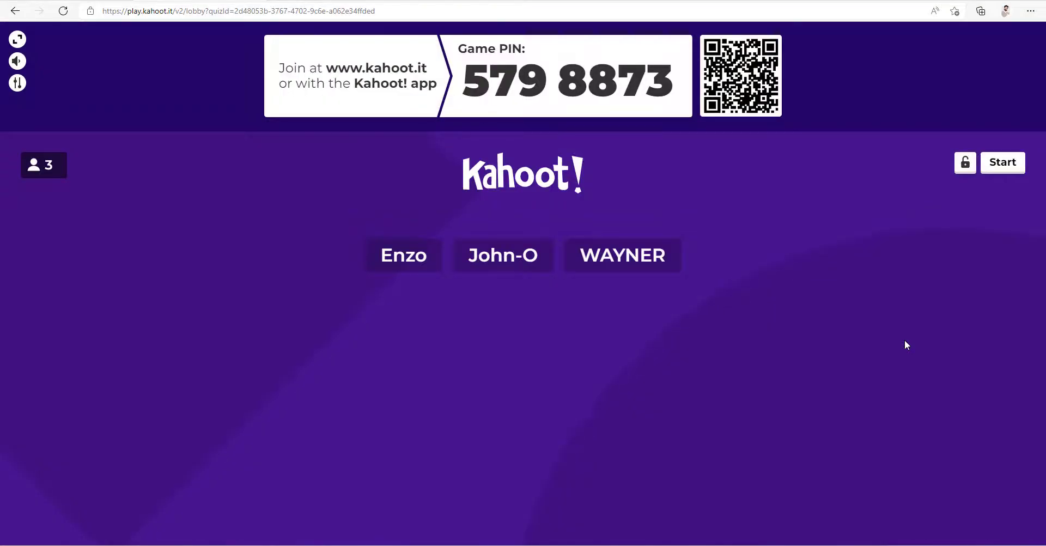
{"action": "mouse_move", "coordinate": [925, 330]}
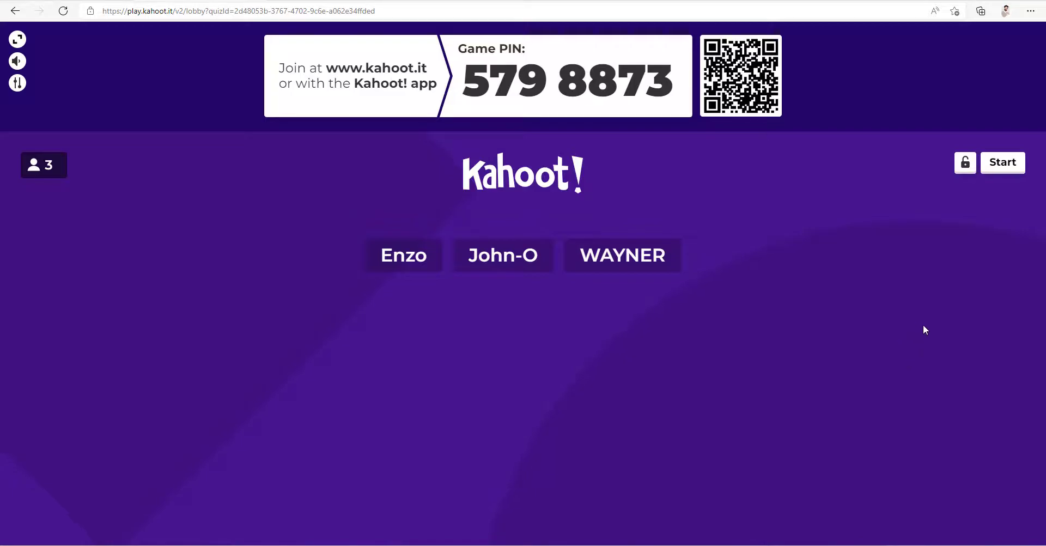
- Start the live game and let the tree question run to its answer results
{"action": "left_click", "coordinate": [1002, 163]}
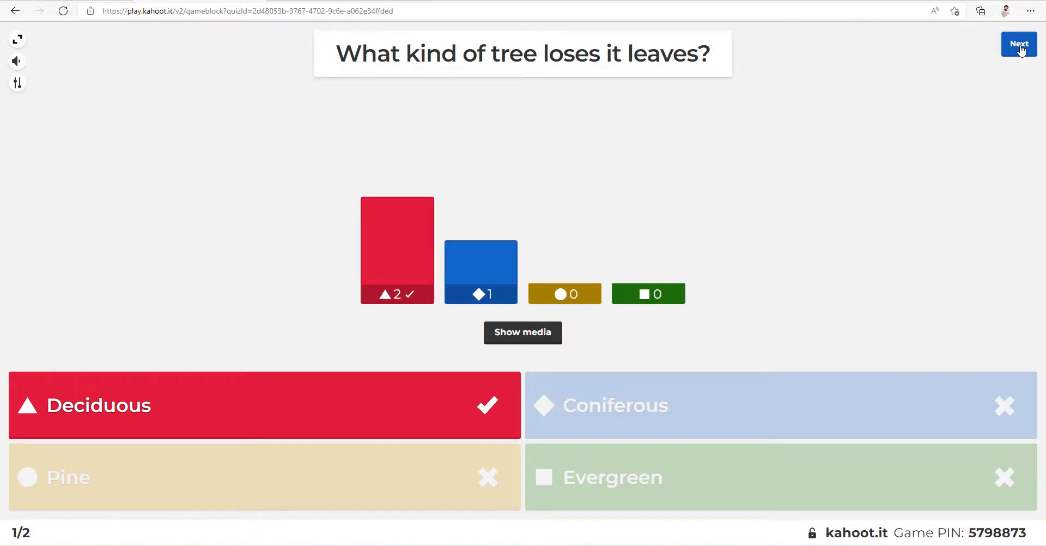
- Advance through the scoreboard, the second question and the podium to the game summary
{"action": "left_click", "coordinate": [1018, 44]}
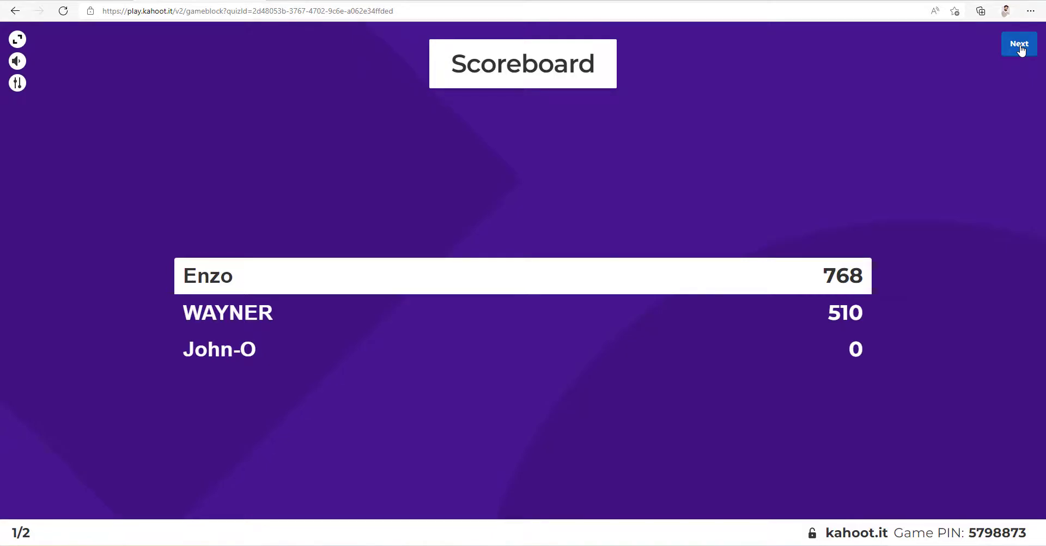
{"action": "left_click", "coordinate": [1018, 45]}
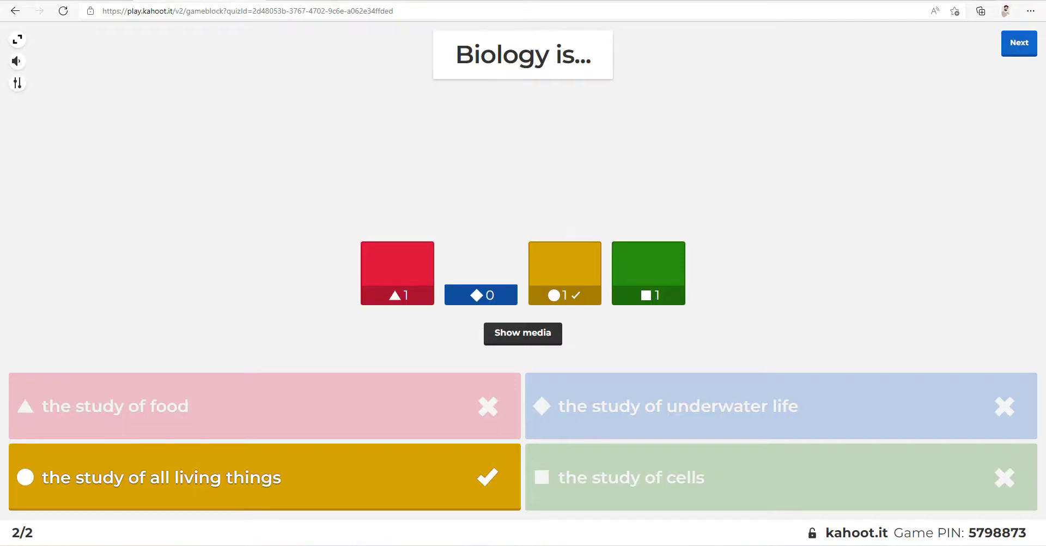
{"action": "left_click", "coordinate": [1018, 43]}
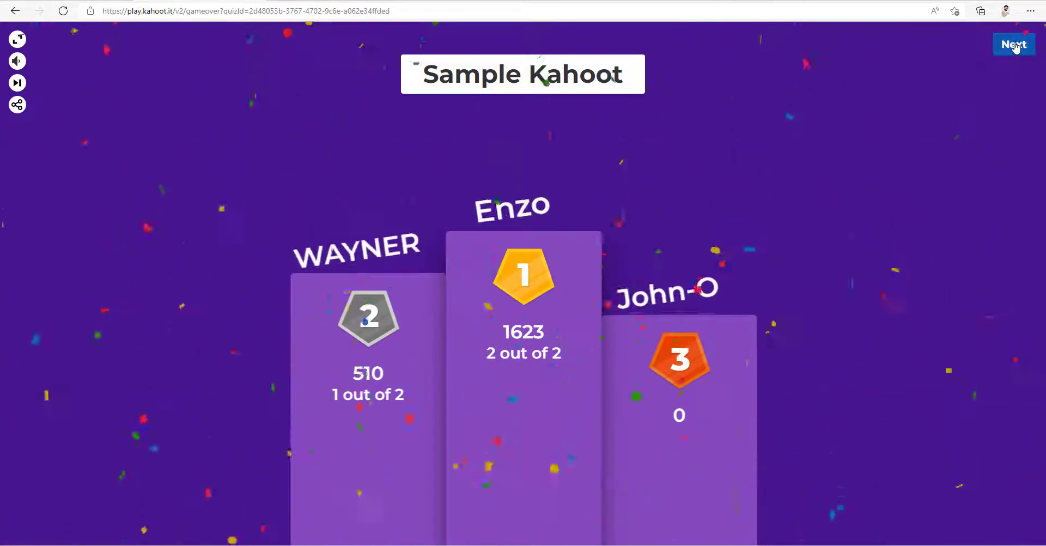
{"action": "left_click", "coordinate": [1013, 44]}
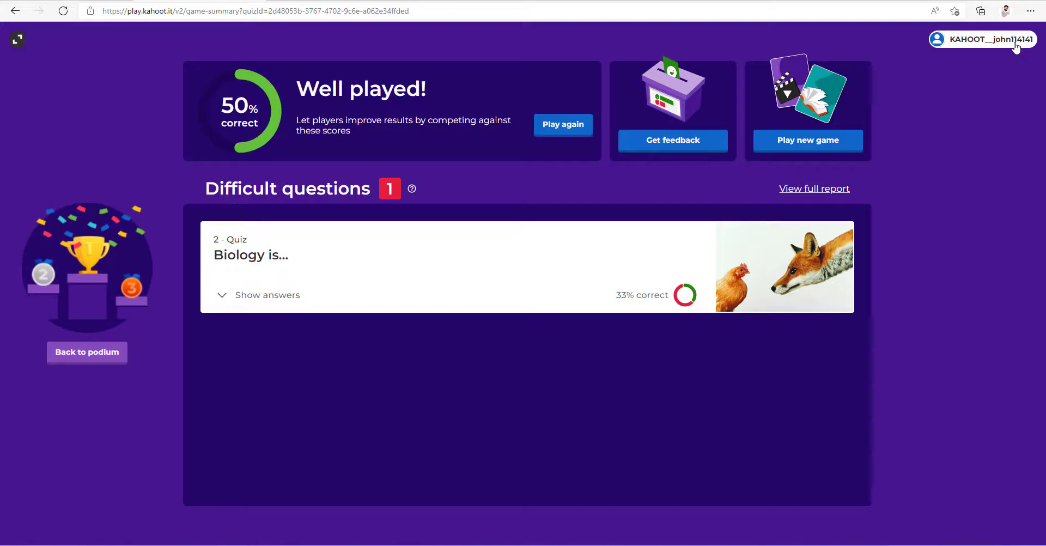
{"action": "mouse_move", "coordinate": [995, 121]}
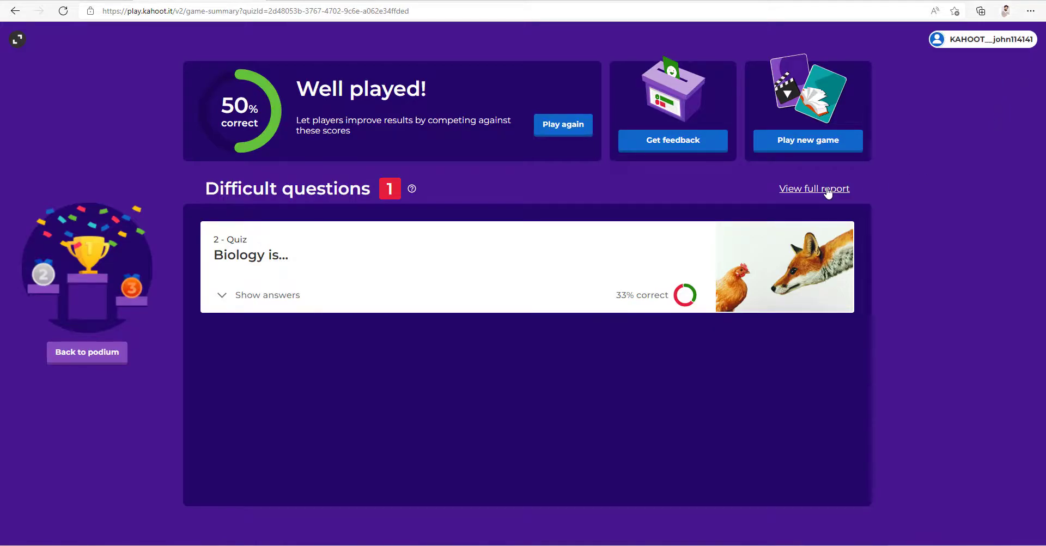
- View the full results report for Sample Kahoot
{"action": "left_click", "coordinate": [813, 188]}
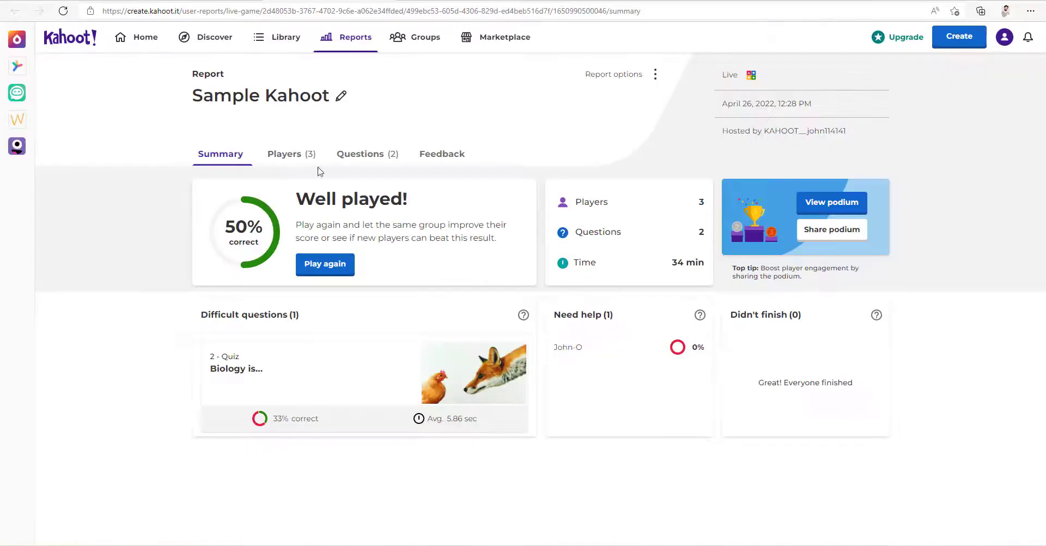
- Review the Players rankings, then the Questions view with 67% and 33% correct
{"action": "left_click", "coordinate": [284, 154]}
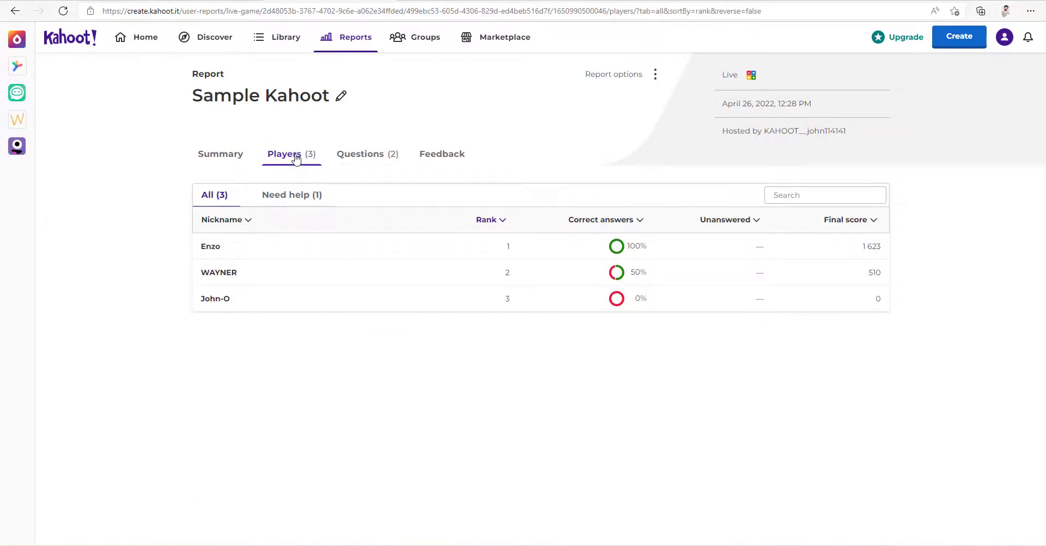
{"action": "mouse_move", "coordinate": [370, 163]}
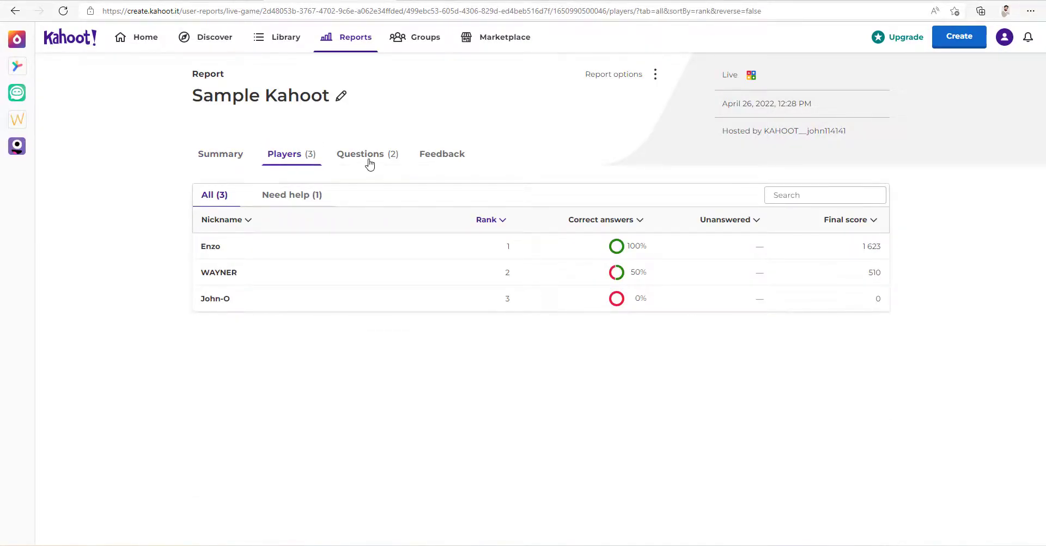
{"action": "left_click", "coordinate": [359, 154]}
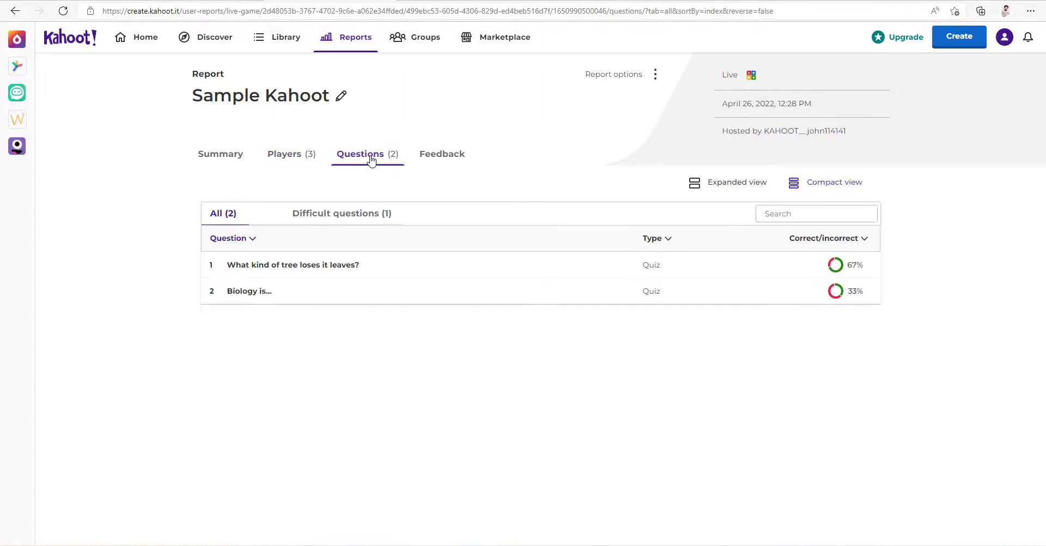